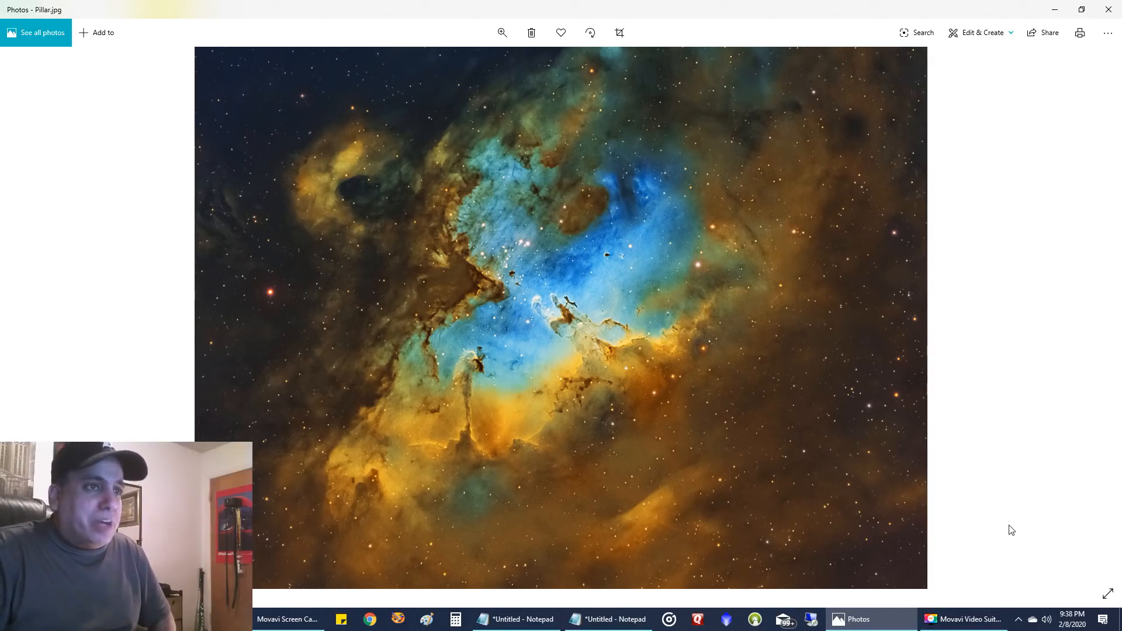
pyautogui.moveTo(1002, 558)
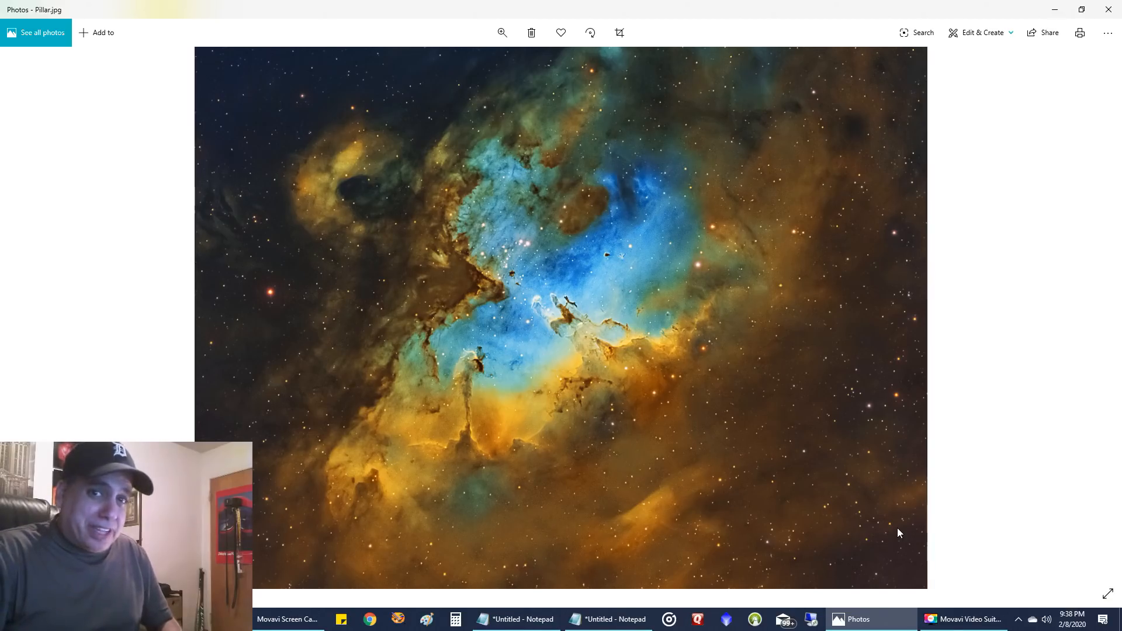
pyautogui.moveTo(136, 363)
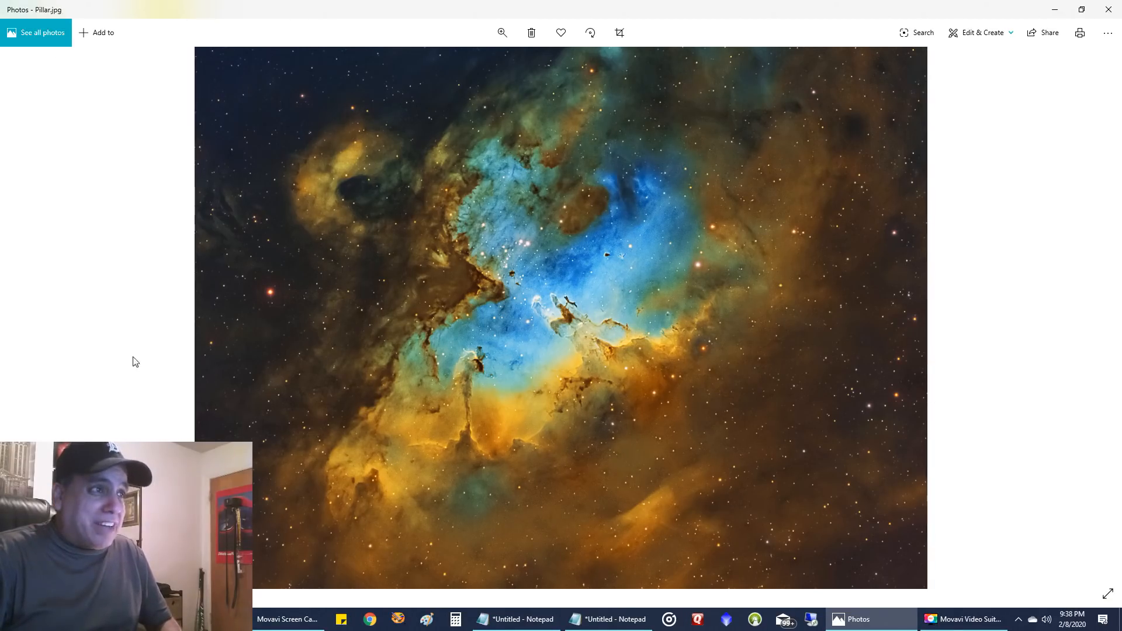
pyautogui.moveTo(719, 329)
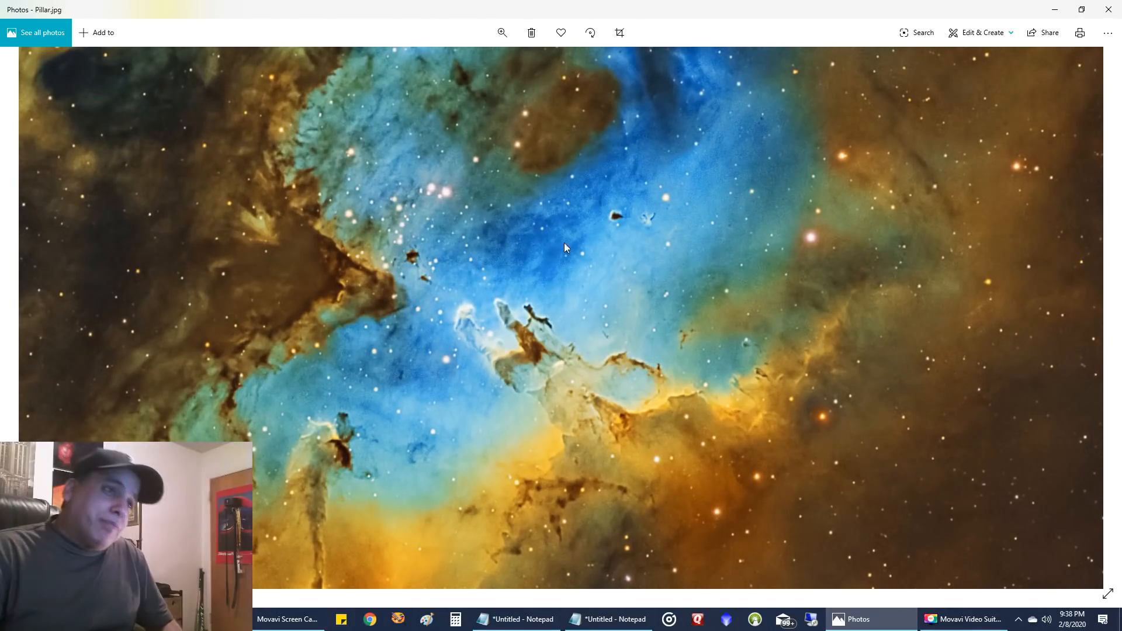
pyautogui.moveTo(491, 254)
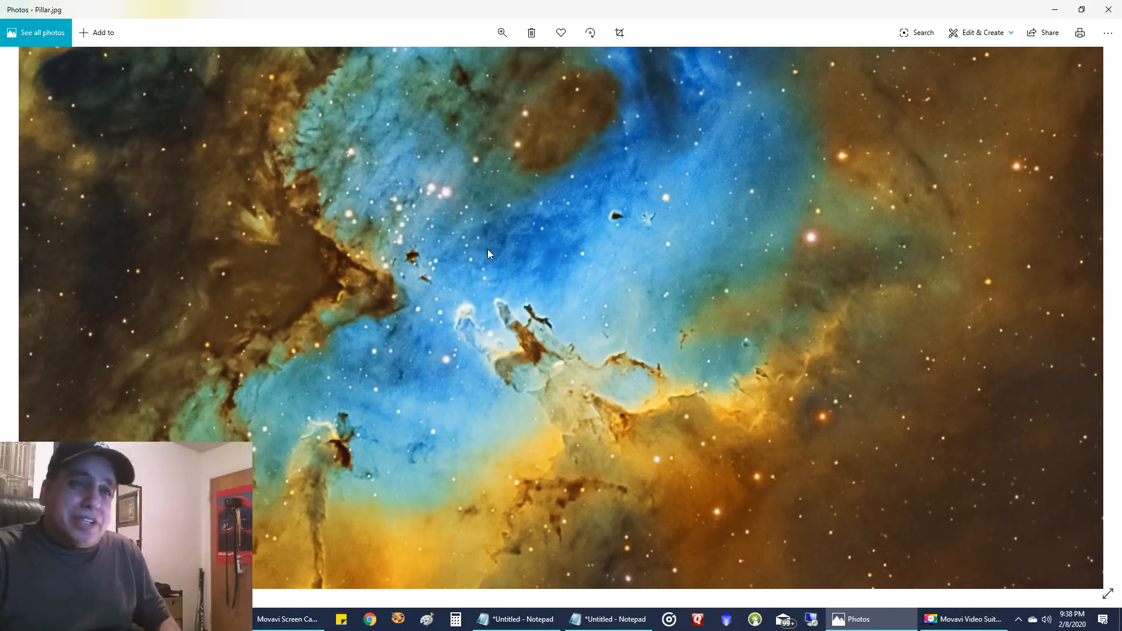
pyautogui.moveTo(687, 356)
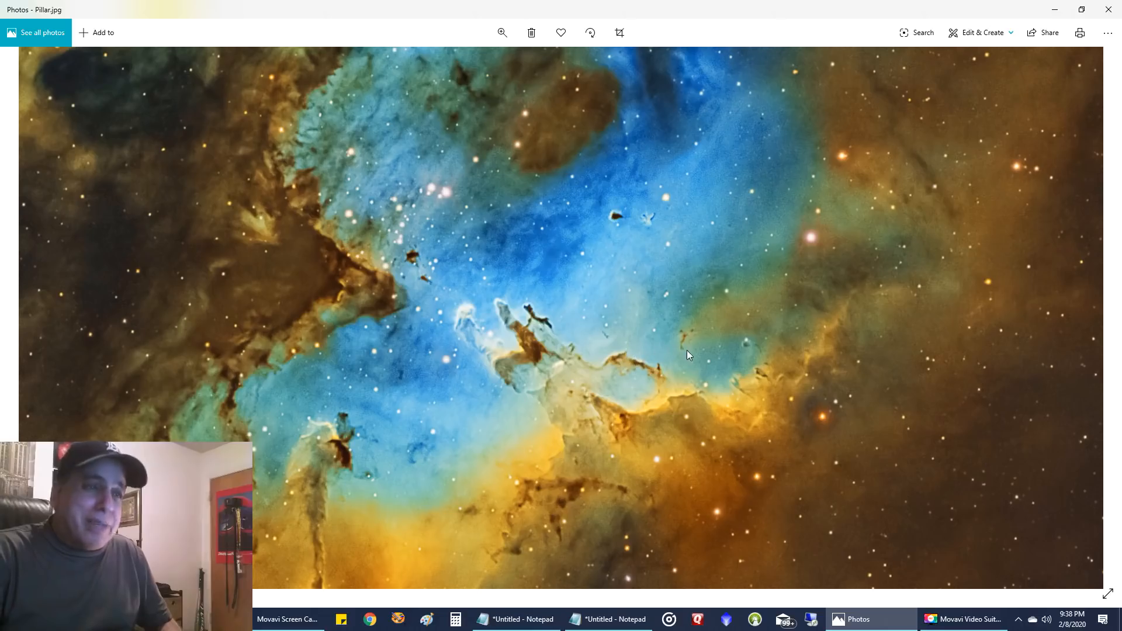
pyautogui.moveTo(685, 367)
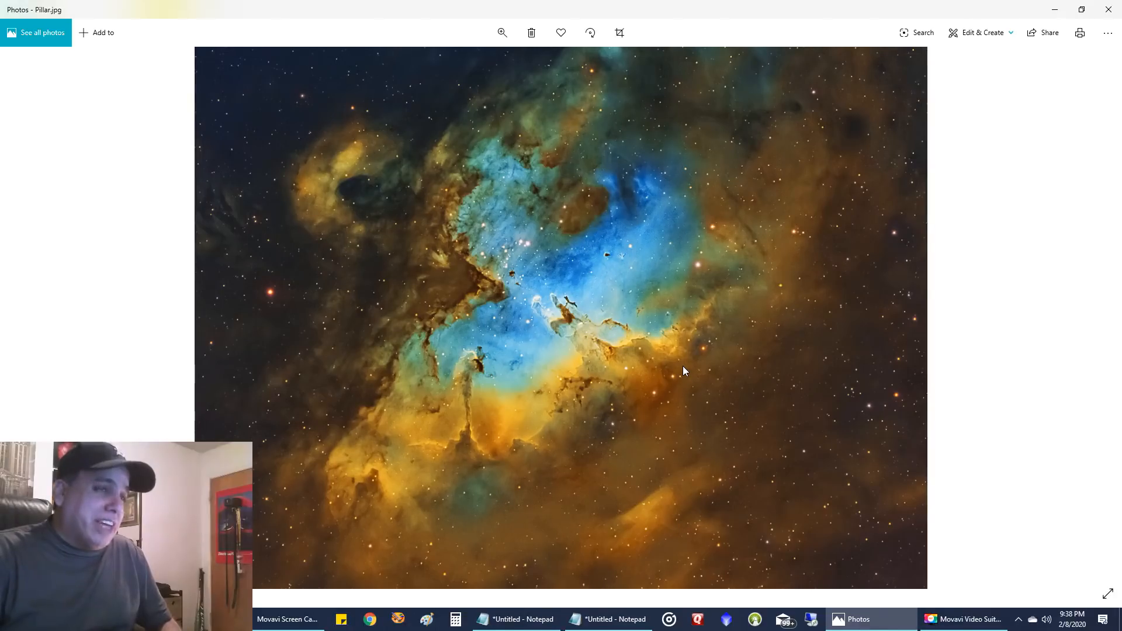
pyautogui.moveTo(740, 356)
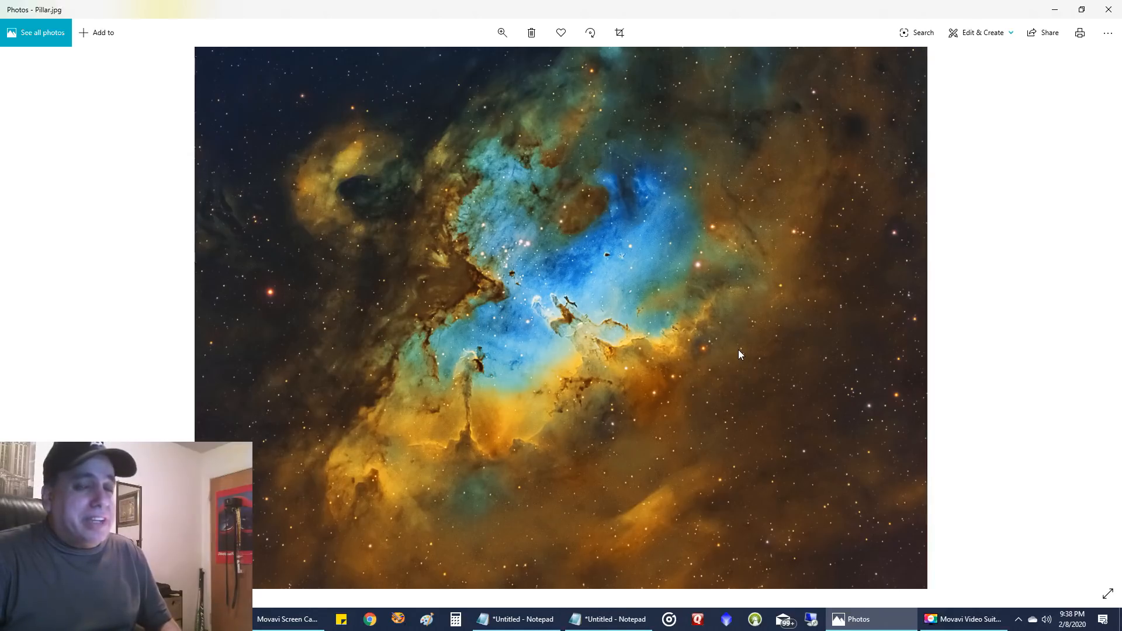
pyautogui.moveTo(652, 348)
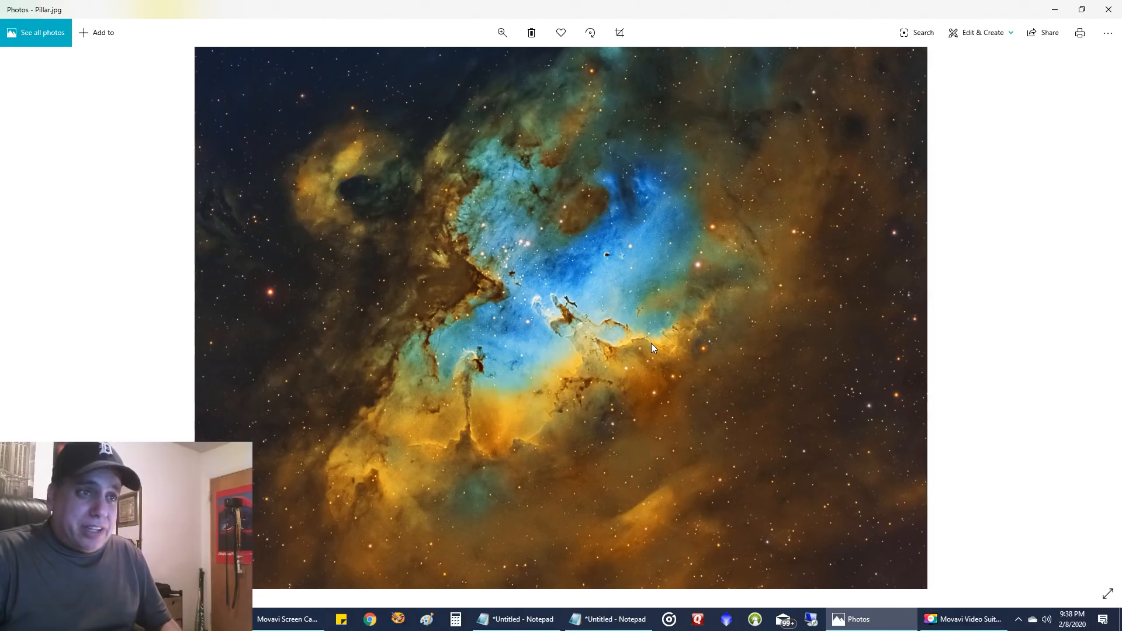
pyautogui.moveTo(662, 363)
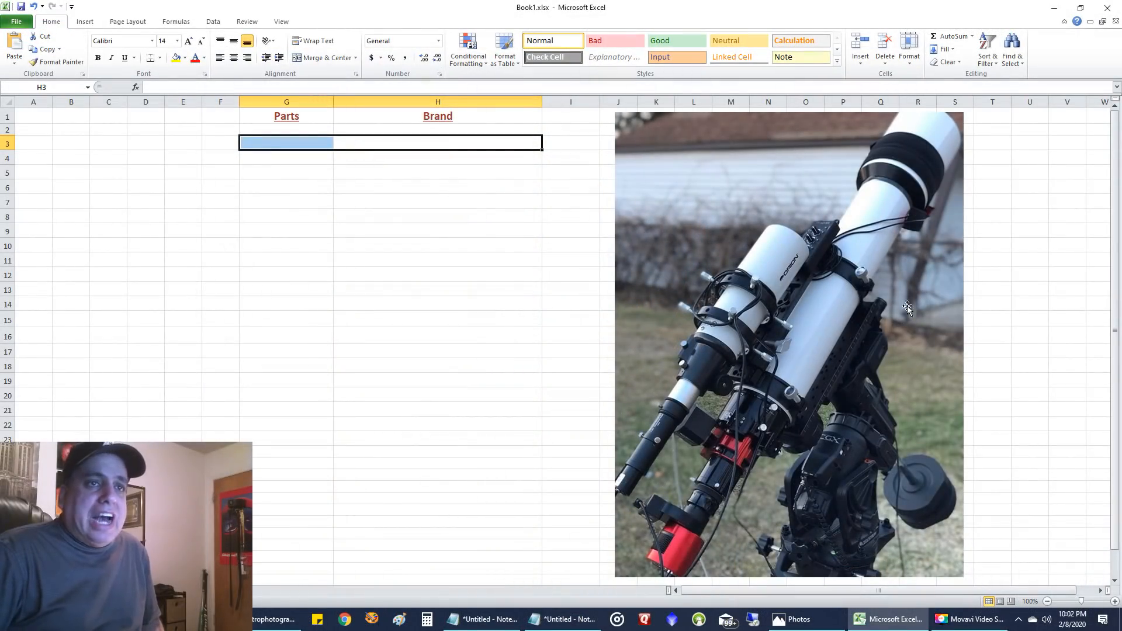
pyautogui.moveTo(908, 204)
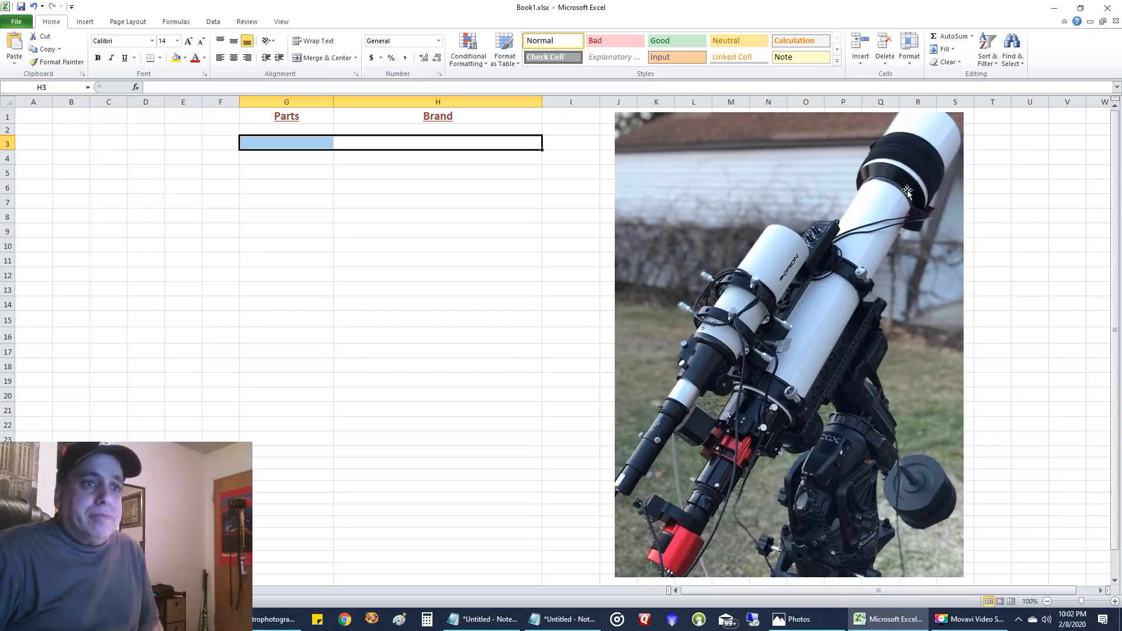
pyautogui.moveTo(905, 198)
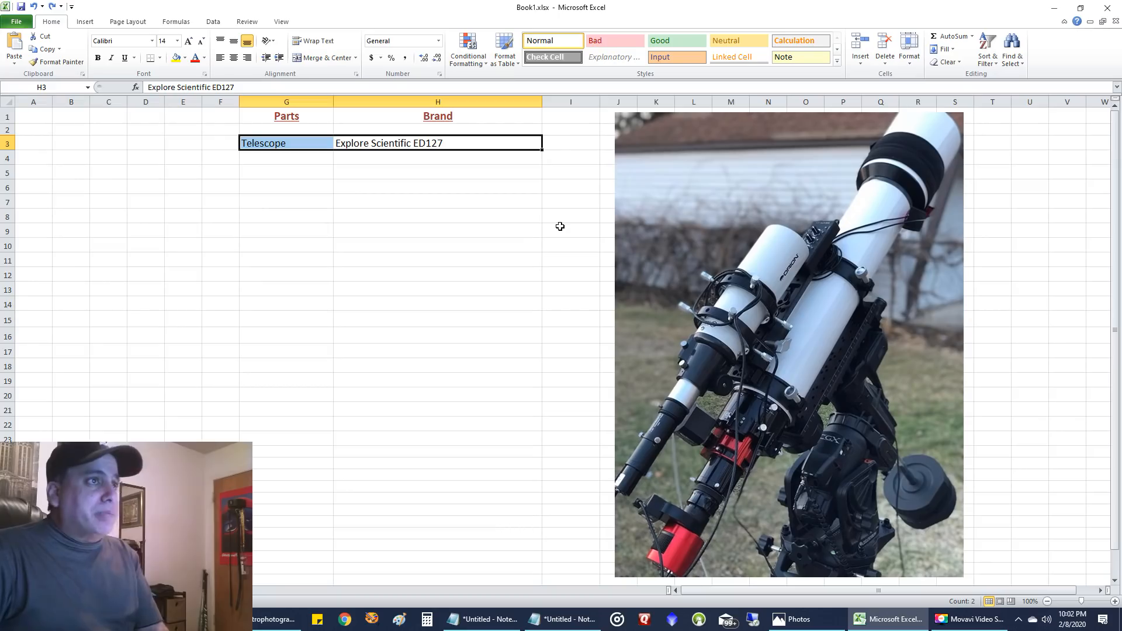
pyautogui.moveTo(927, 159)
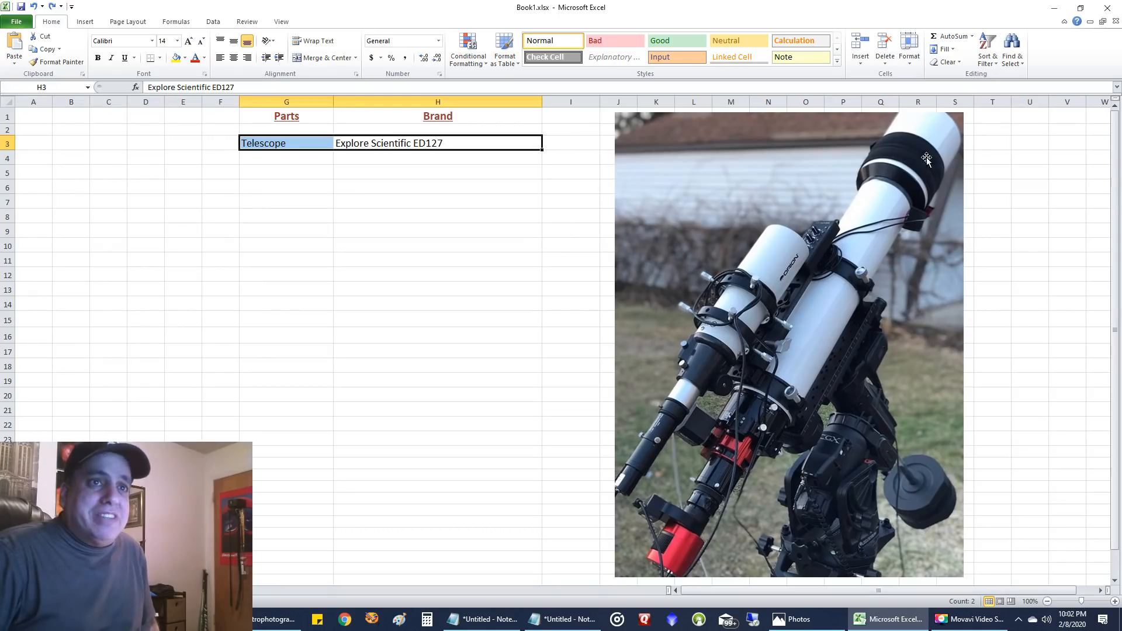
pyautogui.moveTo(807, 320)
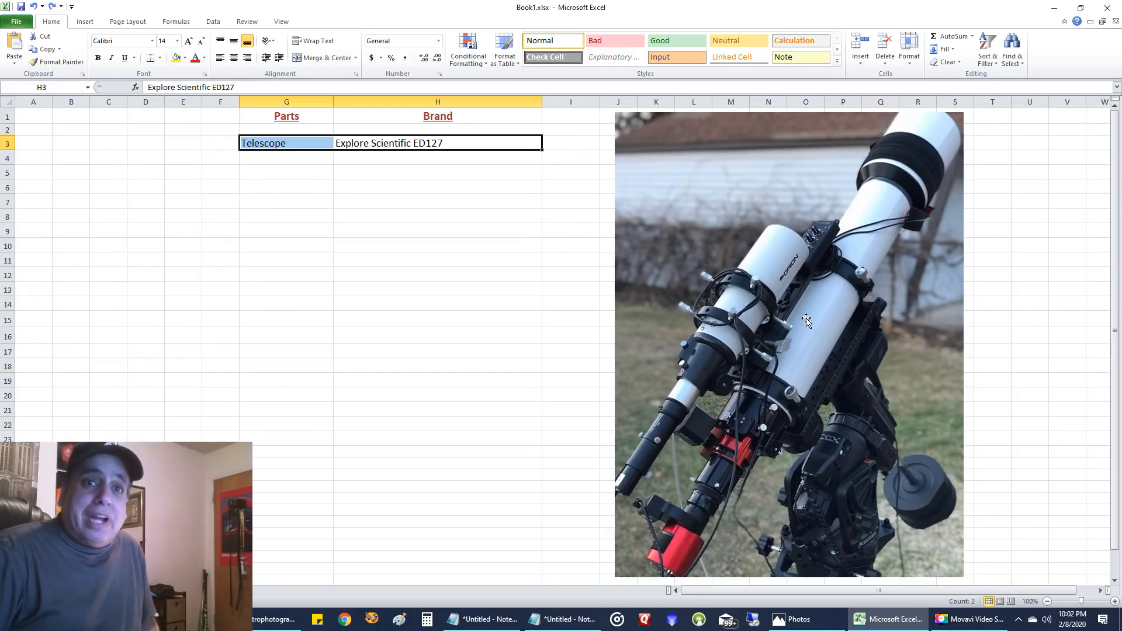
pyautogui.moveTo(799, 344)
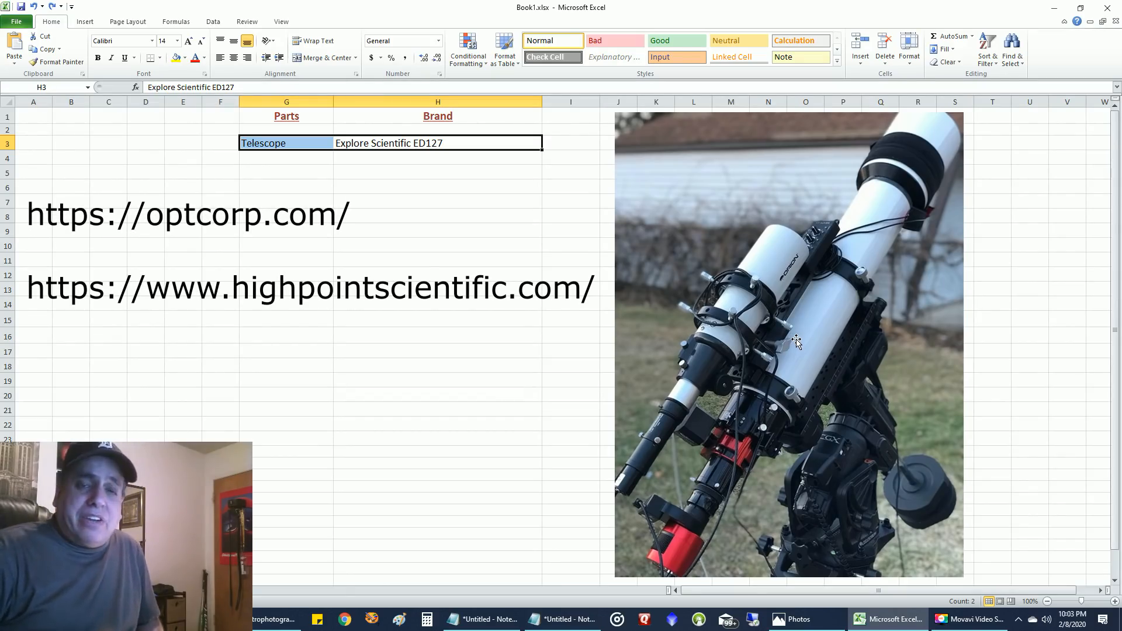
pyautogui.moveTo(872, 316)
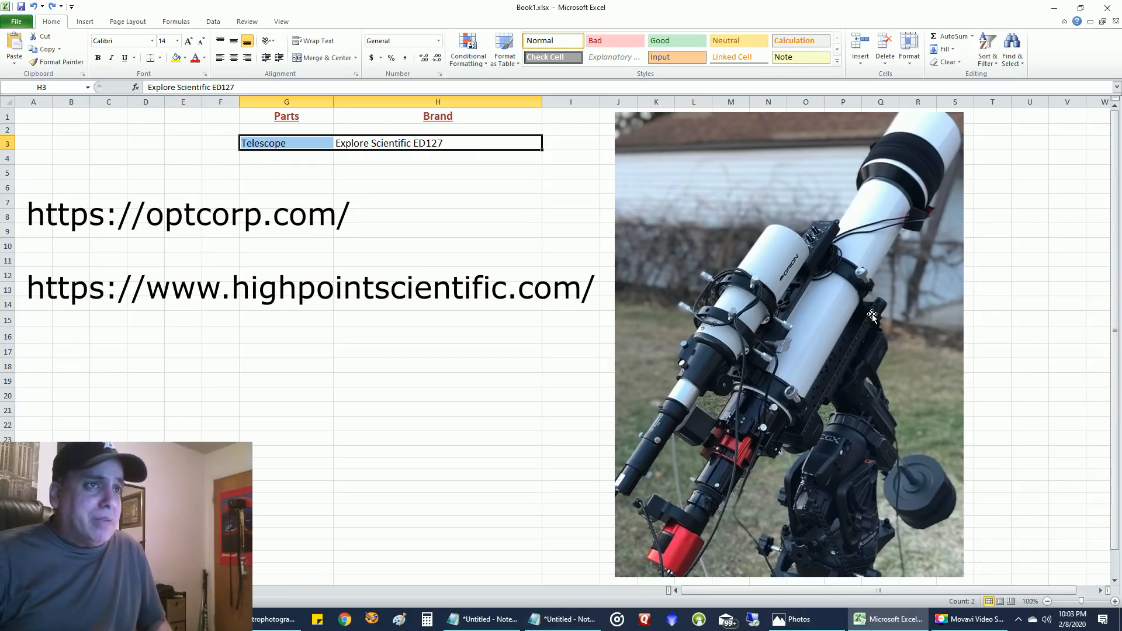
pyautogui.moveTo(871, 293)
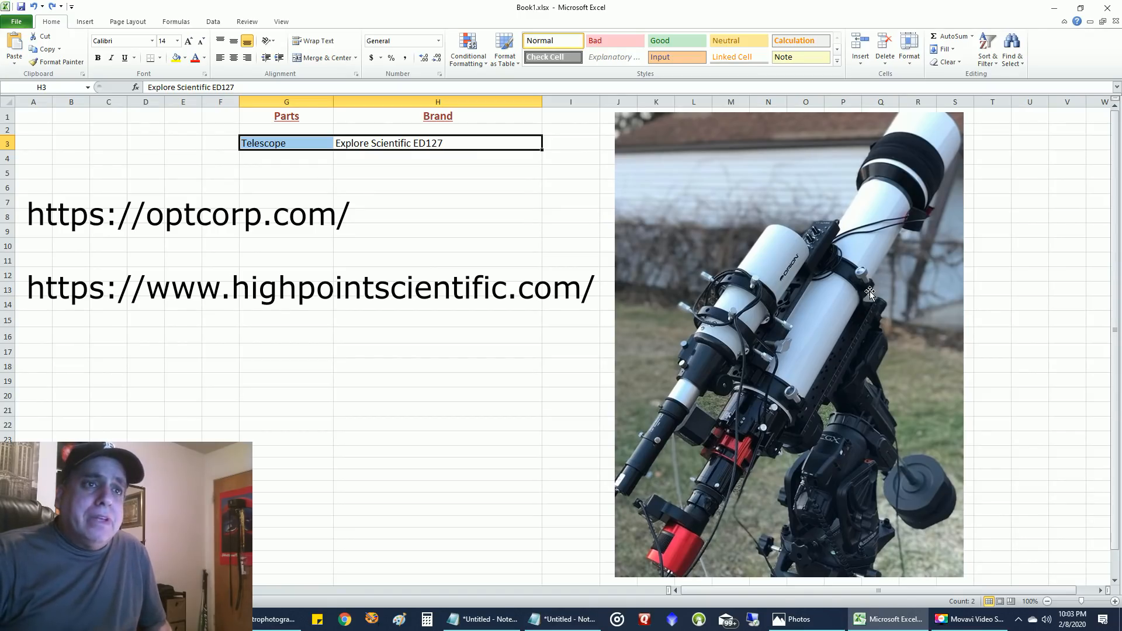
pyautogui.moveTo(817, 326)
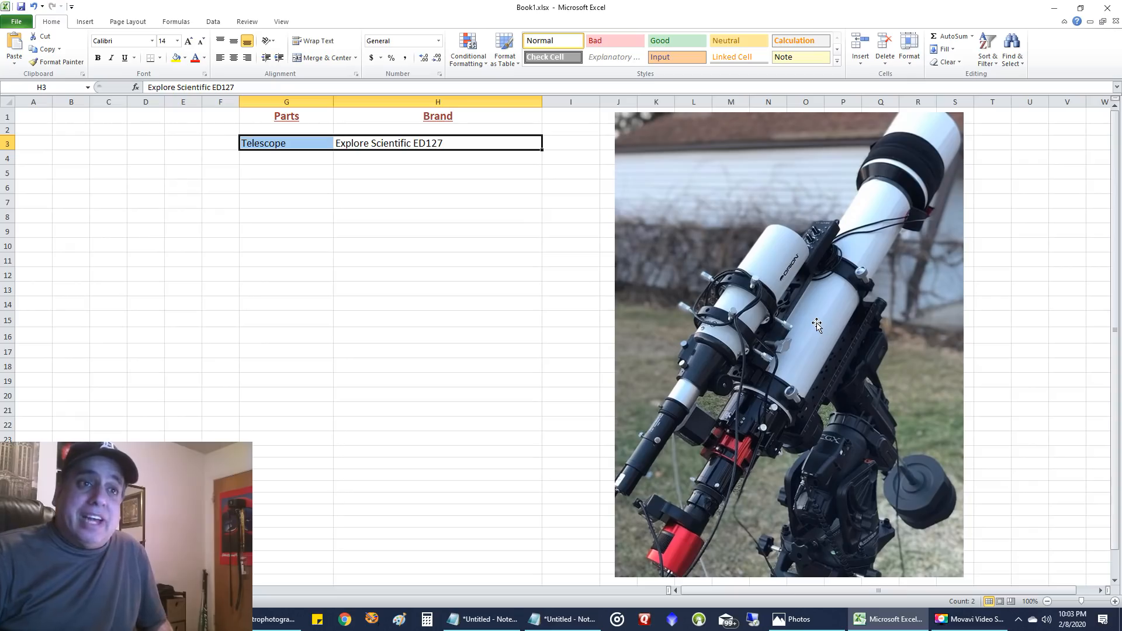
pyautogui.moveTo(822, 332)
pyautogui.write('ZWO ASI1600MM Pro Cooled Monochrome')
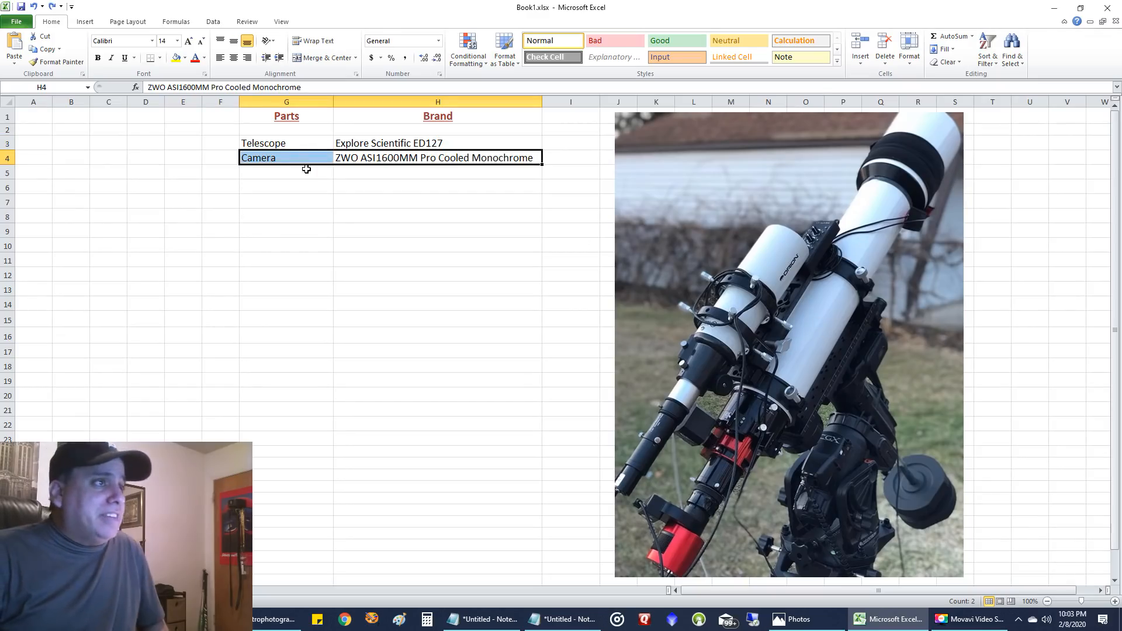
# Deselect the Camera row cells and select the Explore Scientific ED127 telescope brand entry
pyautogui.click(287, 157)
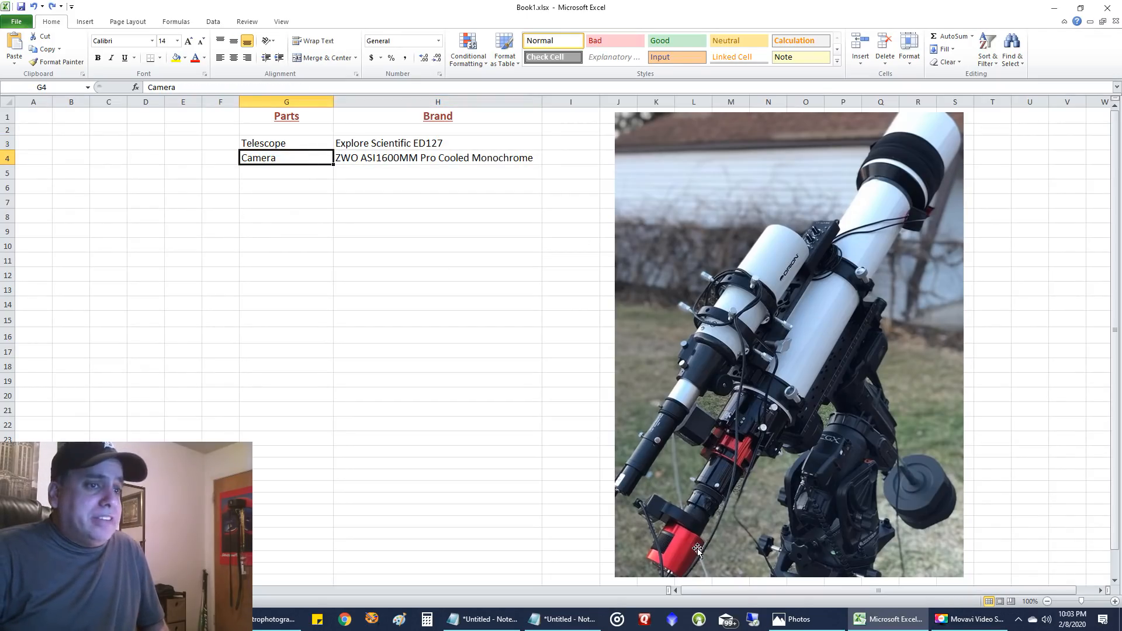
pyautogui.moveTo(679, 549)
pyautogui.write('Celestron CGX Computerized Mount')
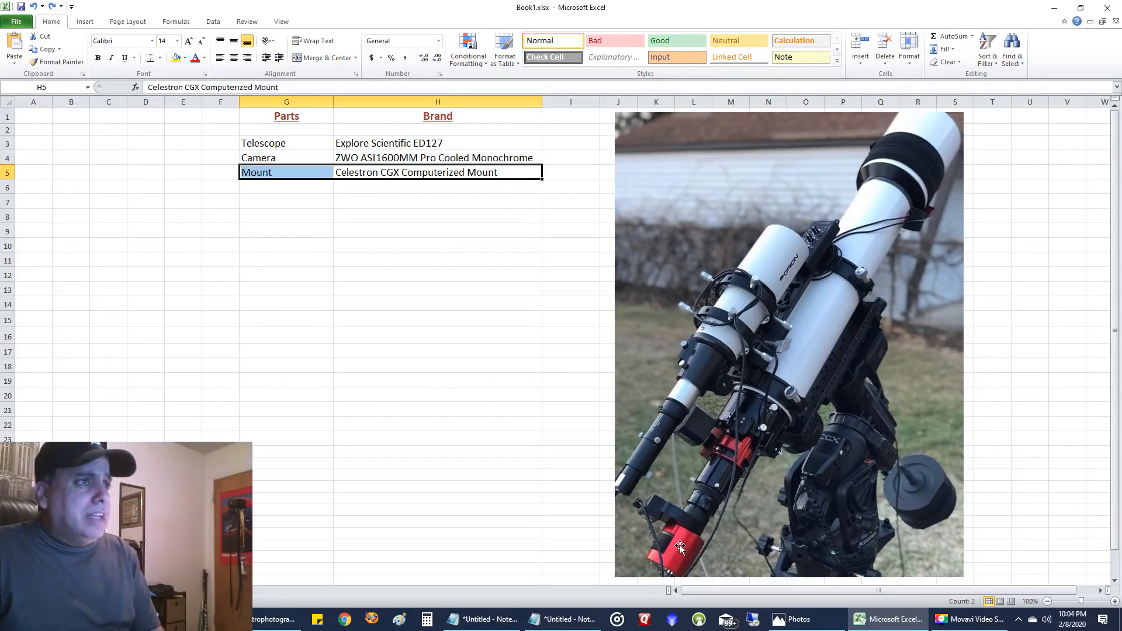
pyautogui.moveTo(556, 273)
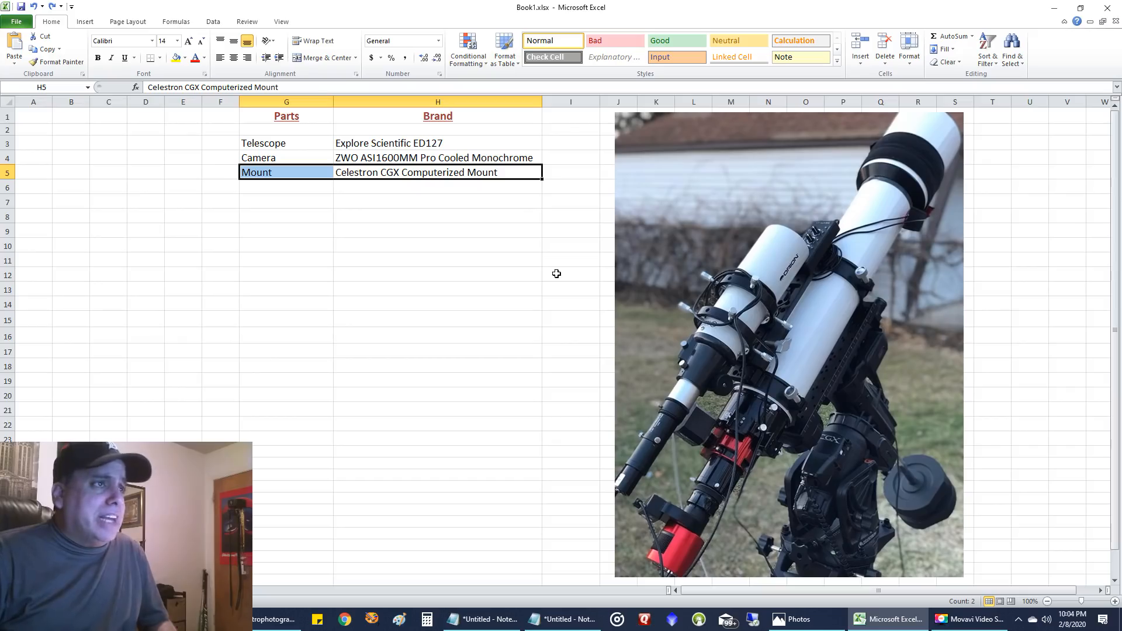
pyautogui.moveTo(866, 447)
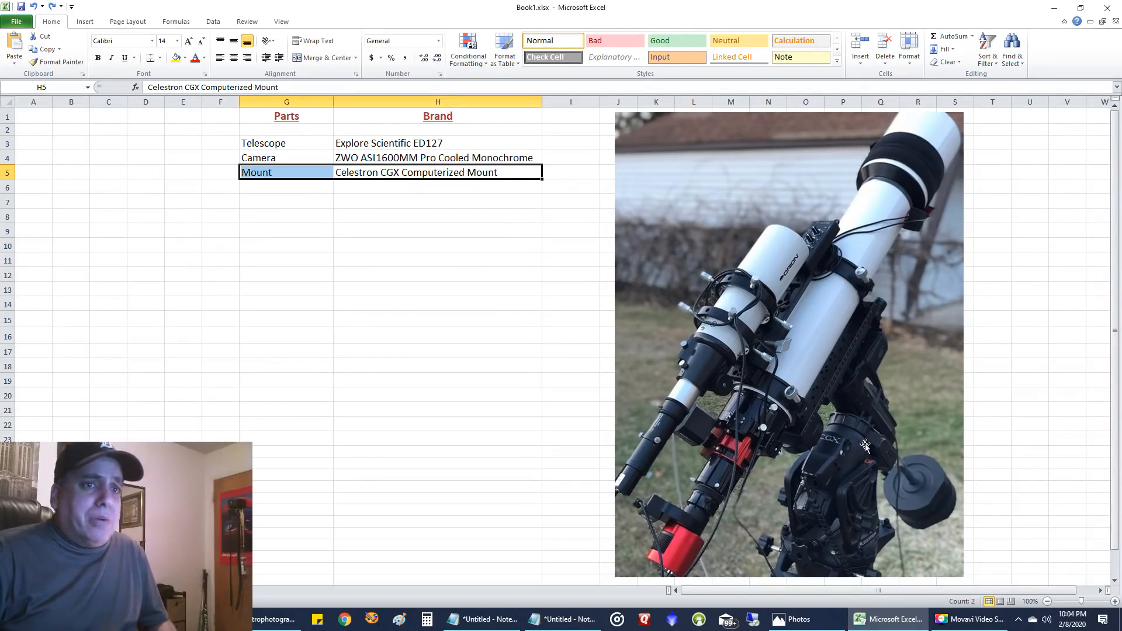
pyautogui.moveTo(854, 466)
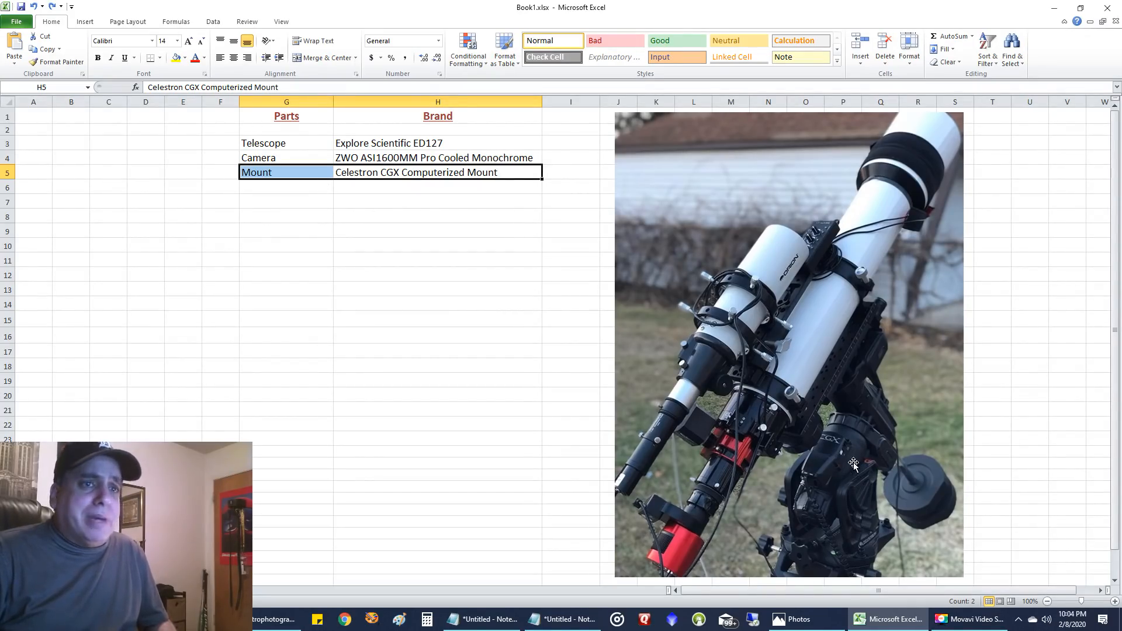
pyautogui.moveTo(854, 471)
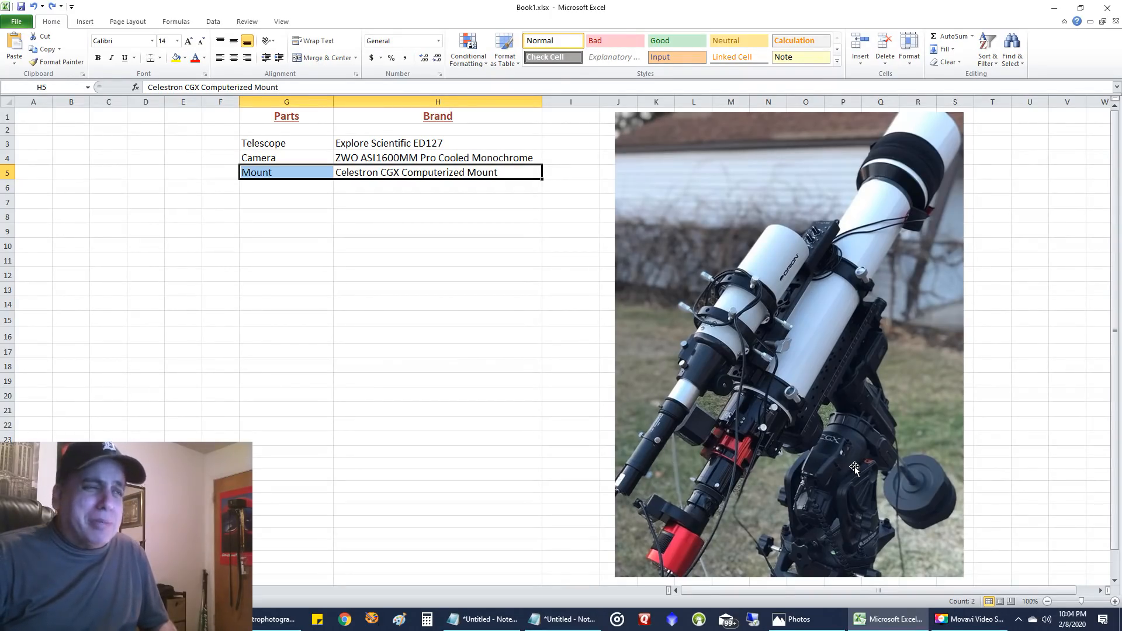
pyautogui.moveTo(528, 189)
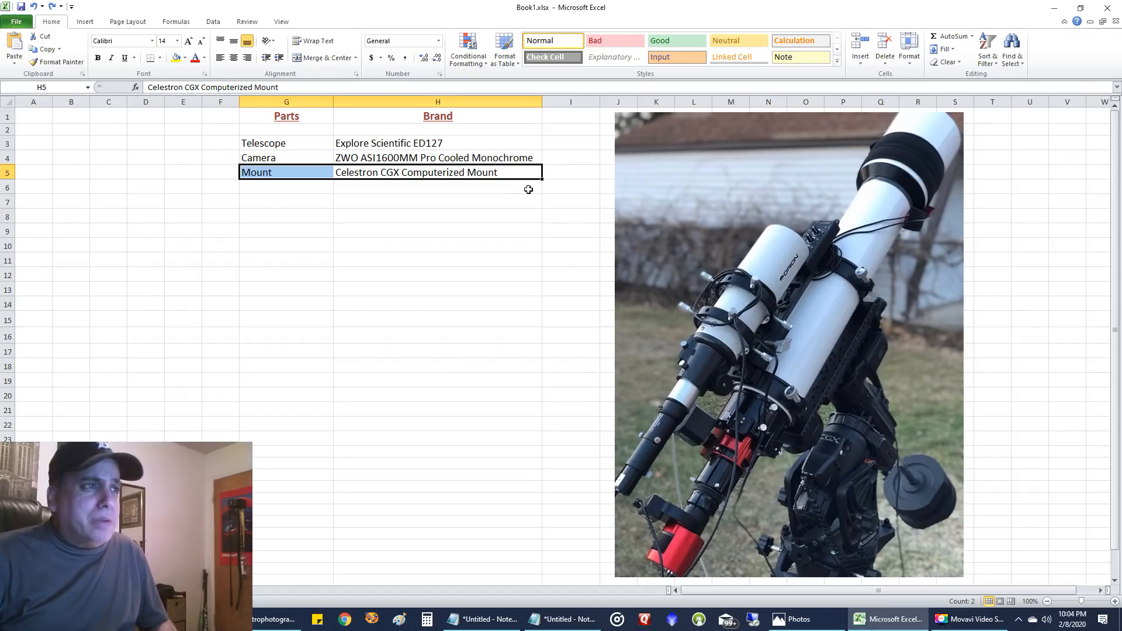
pyautogui.moveTo(414, 151)
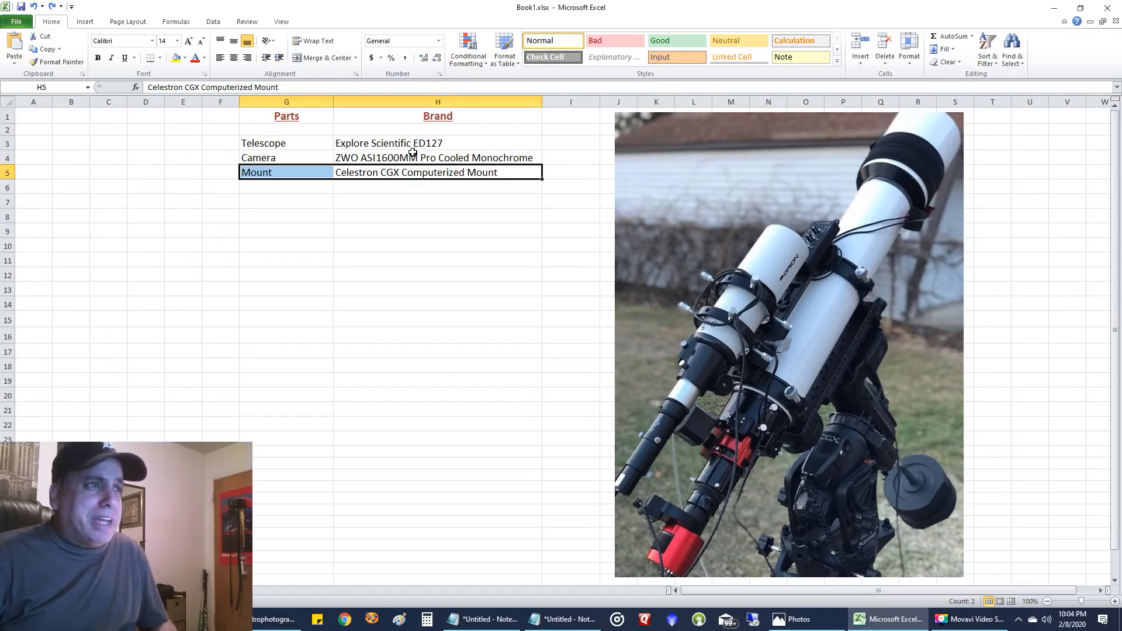
pyautogui.click(437, 143)
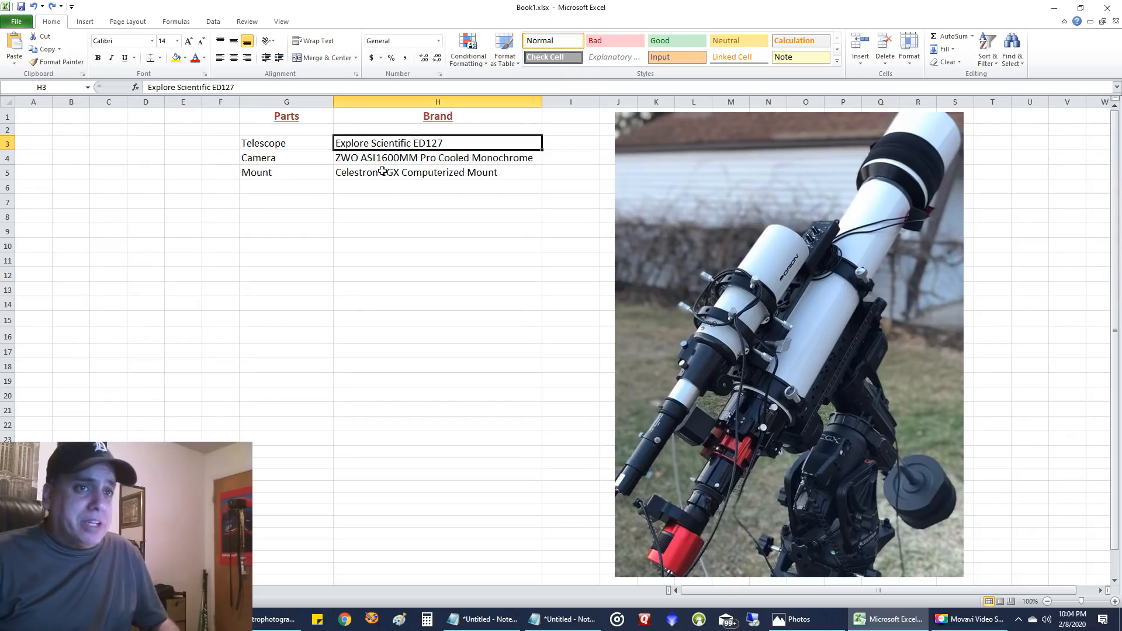
pyautogui.moveTo(930, 138)
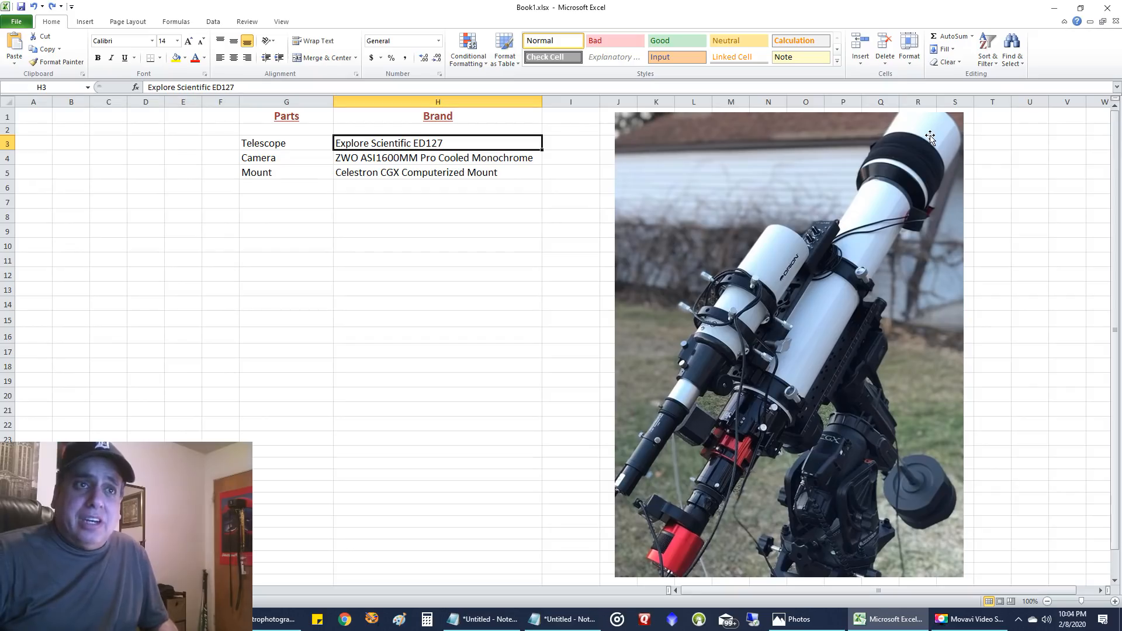
pyautogui.moveTo(807, 317)
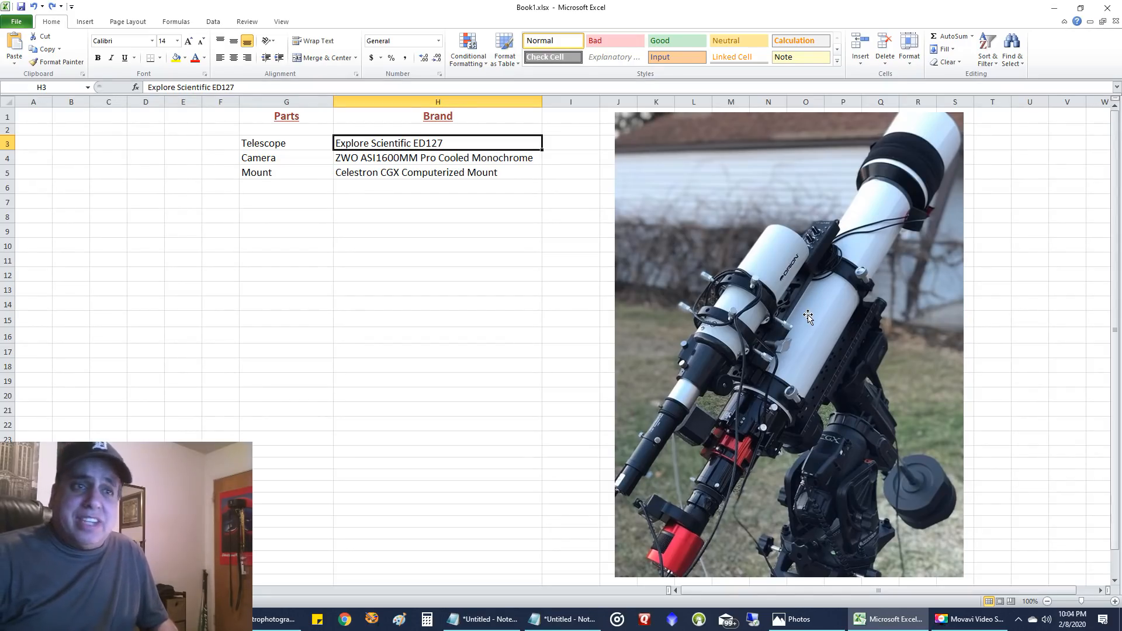
pyautogui.moveTo(890, 242)
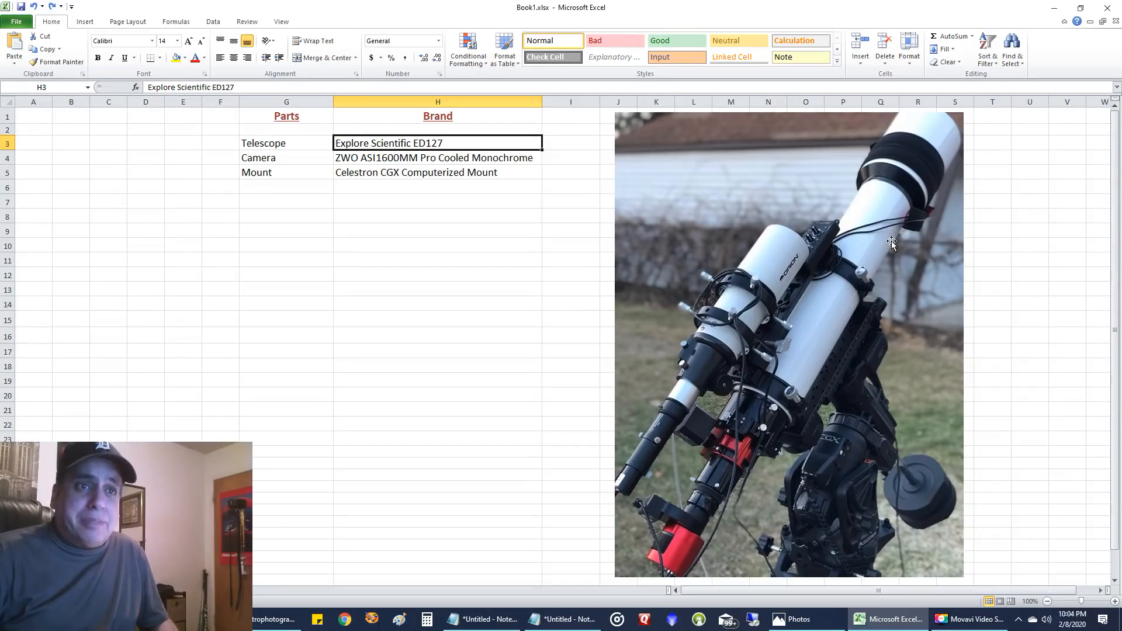
pyautogui.moveTo(857, 300)
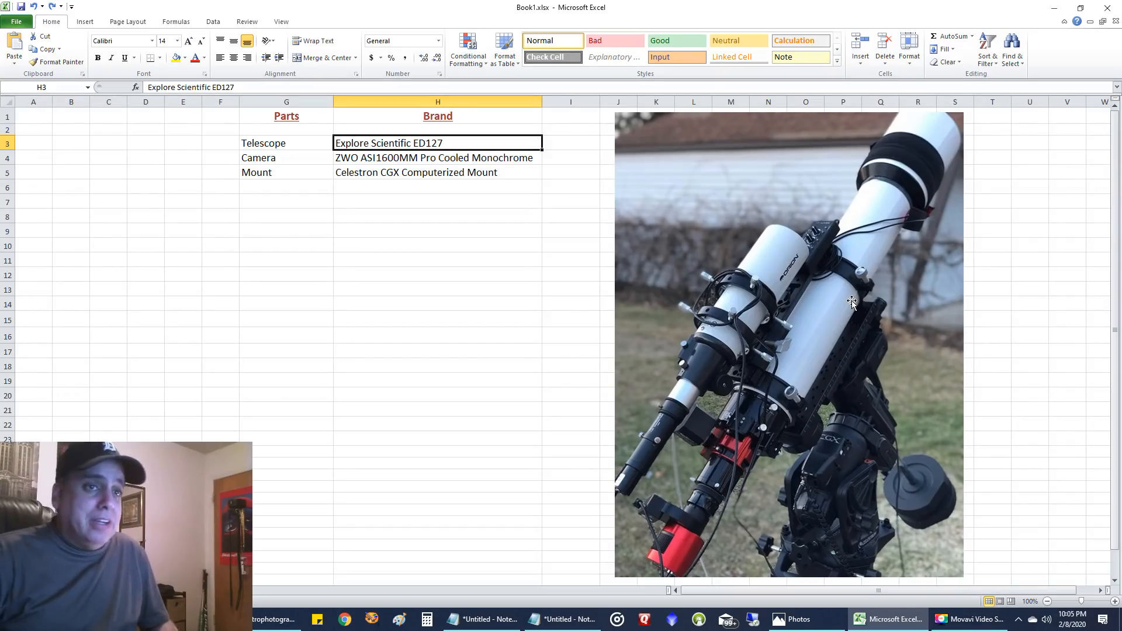
pyautogui.moveTo(867, 391)
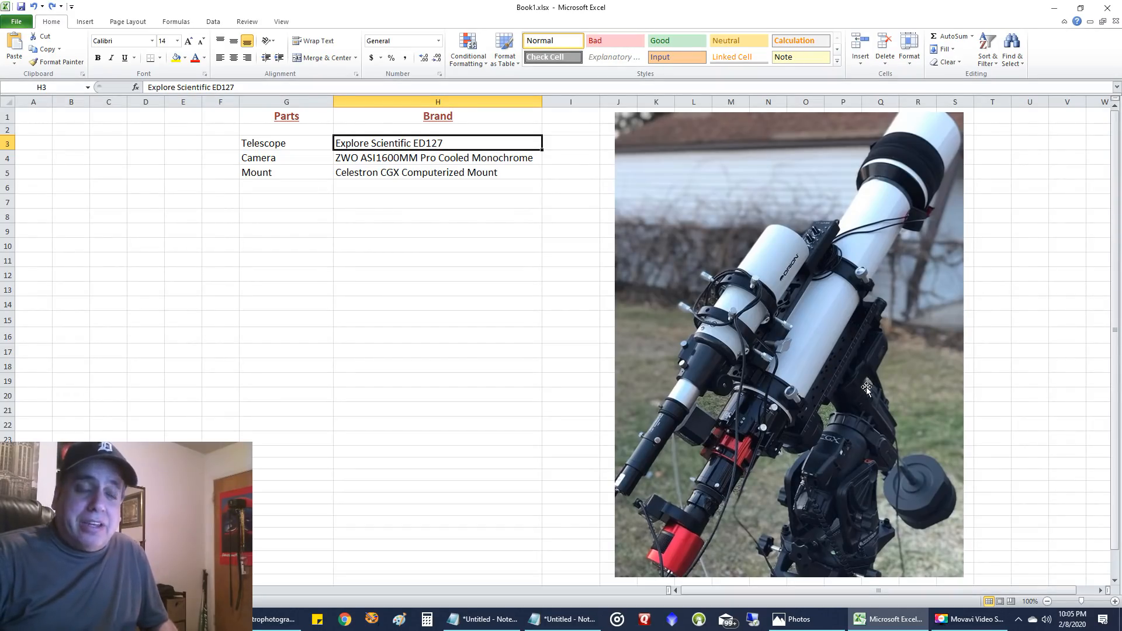
pyautogui.moveTo(852, 461)
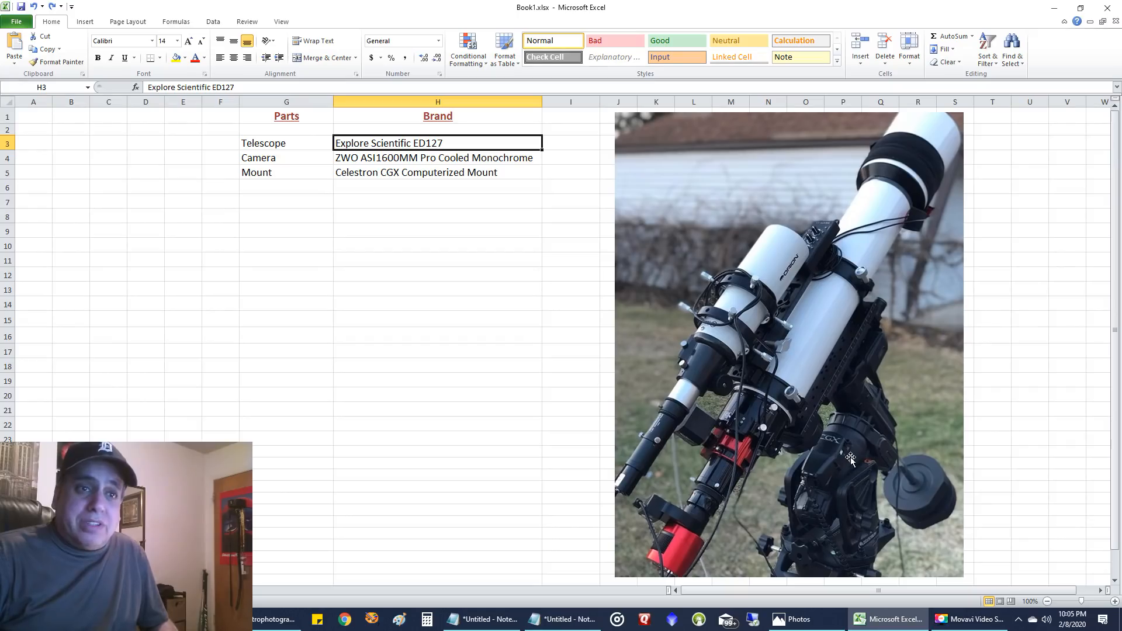
pyautogui.moveTo(857, 449)
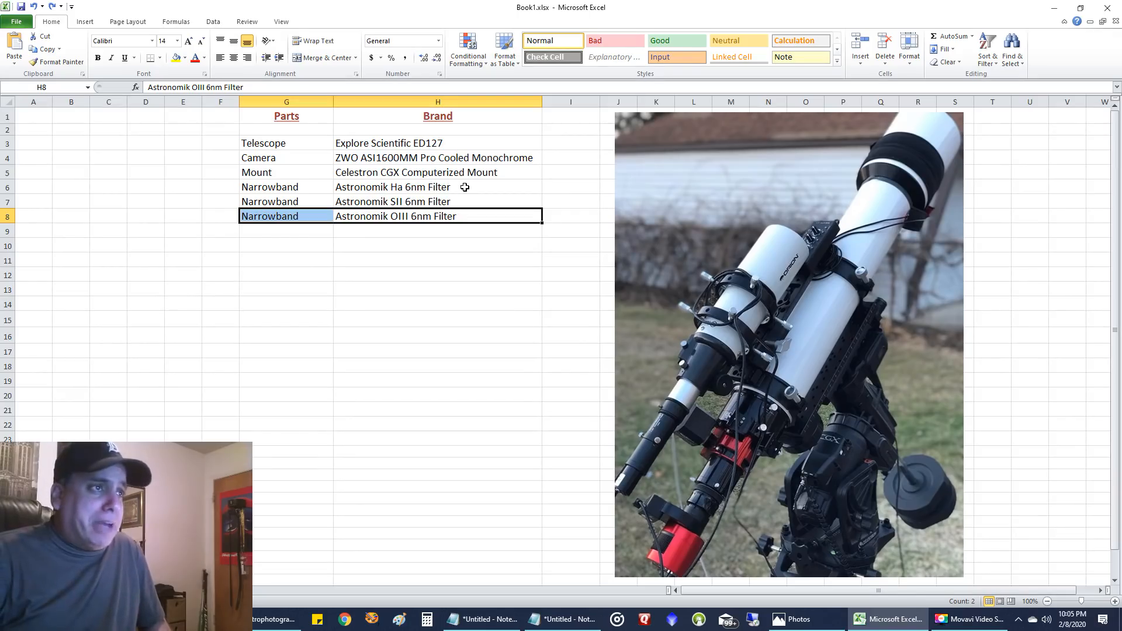
# Pick the Astronomik SII 6nm filter entry and the next Narrowband filter brand
pyautogui.click(437, 201)
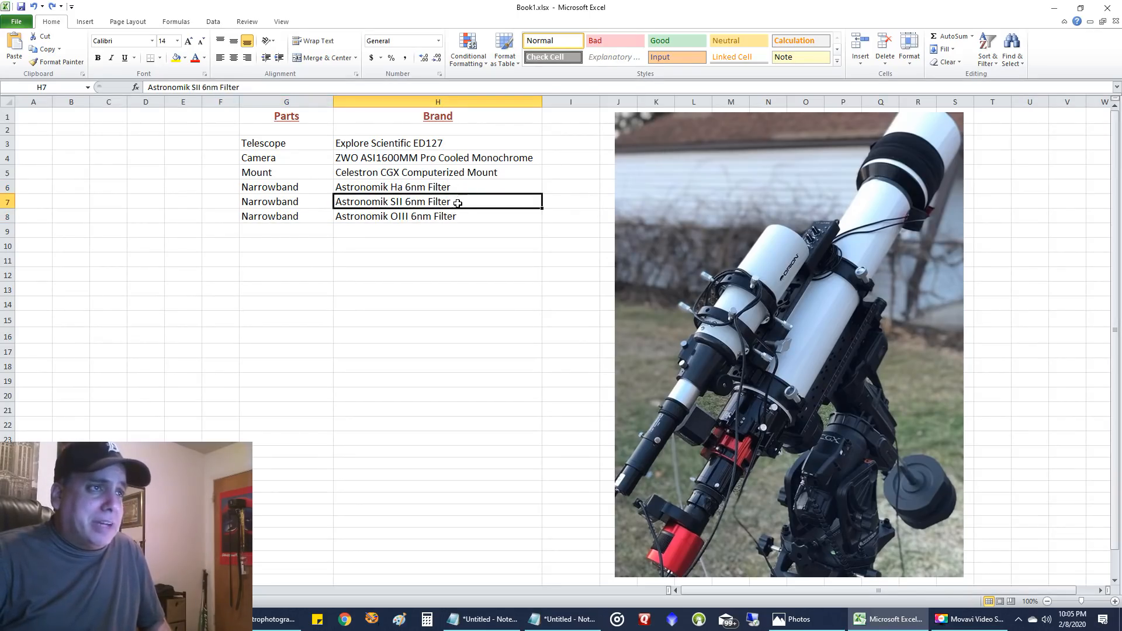
pyautogui.click(437, 216)
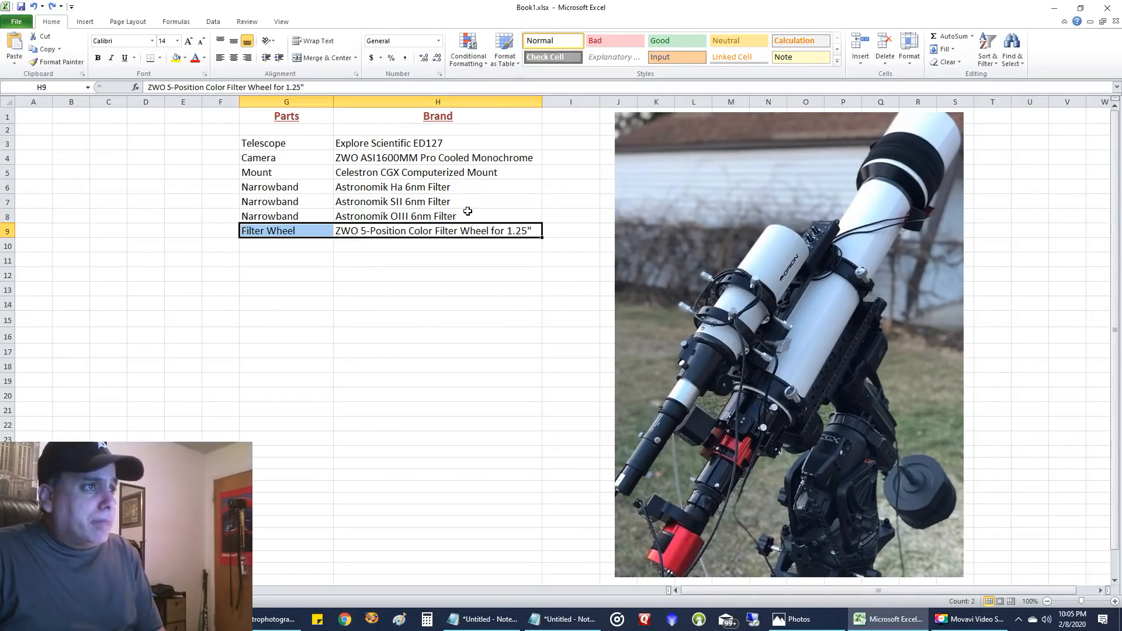
pyautogui.moveTo(659, 513)
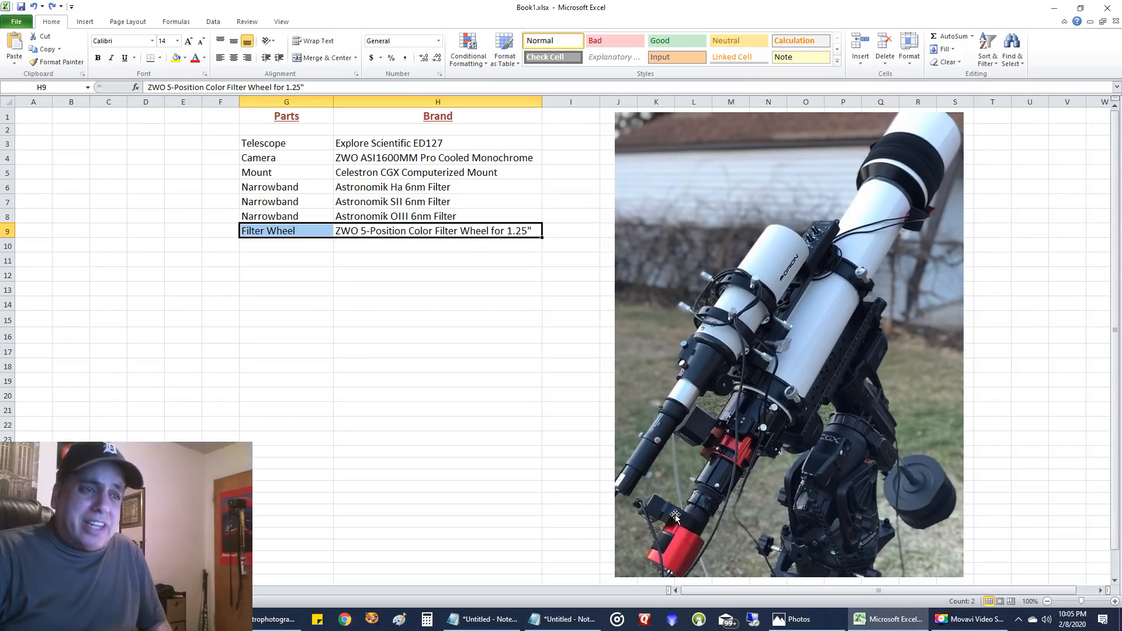
pyautogui.moveTo(662, 513)
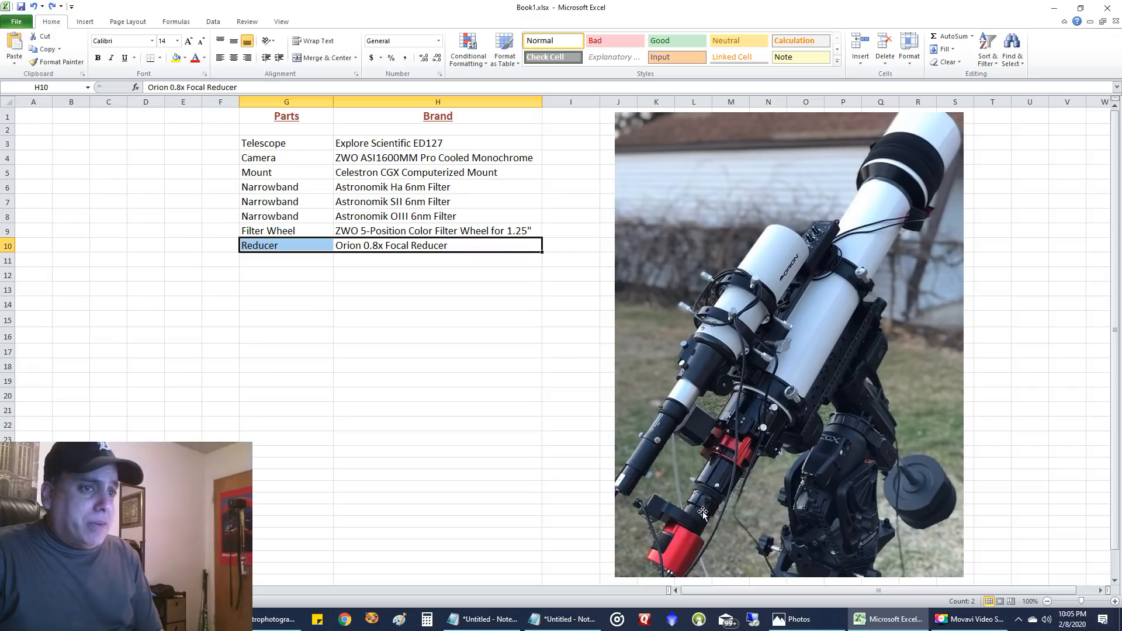
pyautogui.moveTo(706, 508)
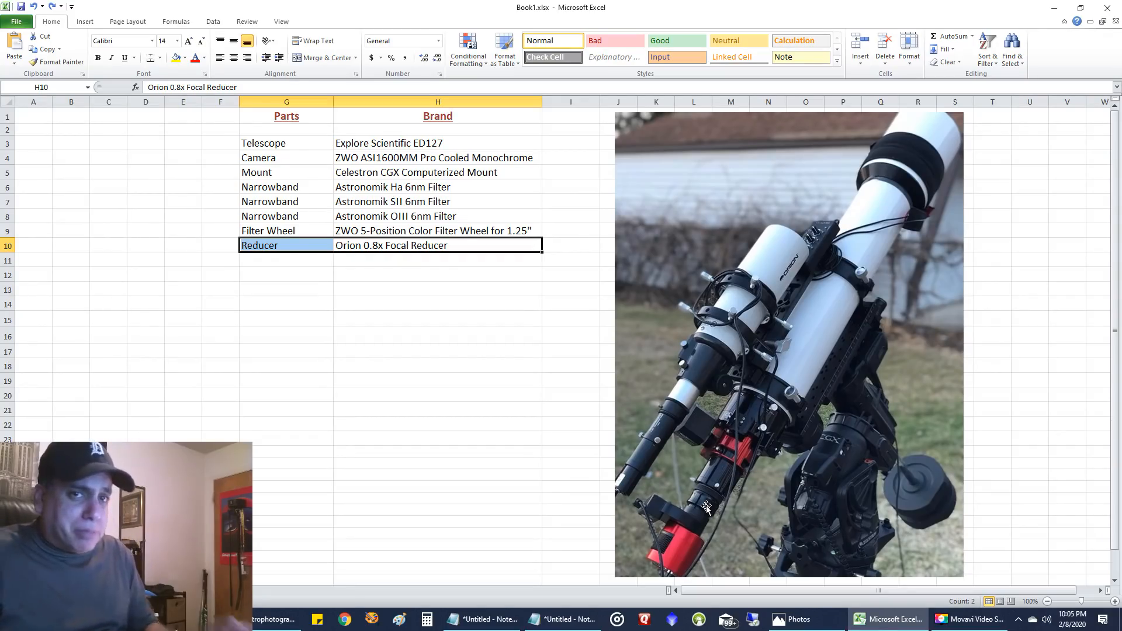
pyautogui.moveTo(692, 501)
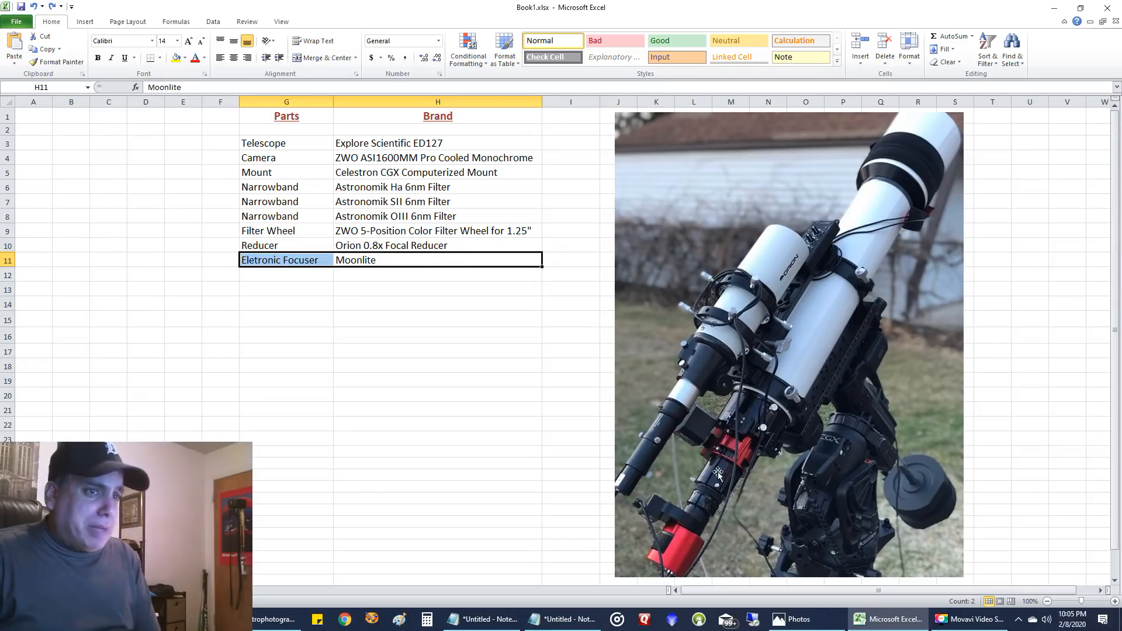
pyautogui.moveTo(730, 473)
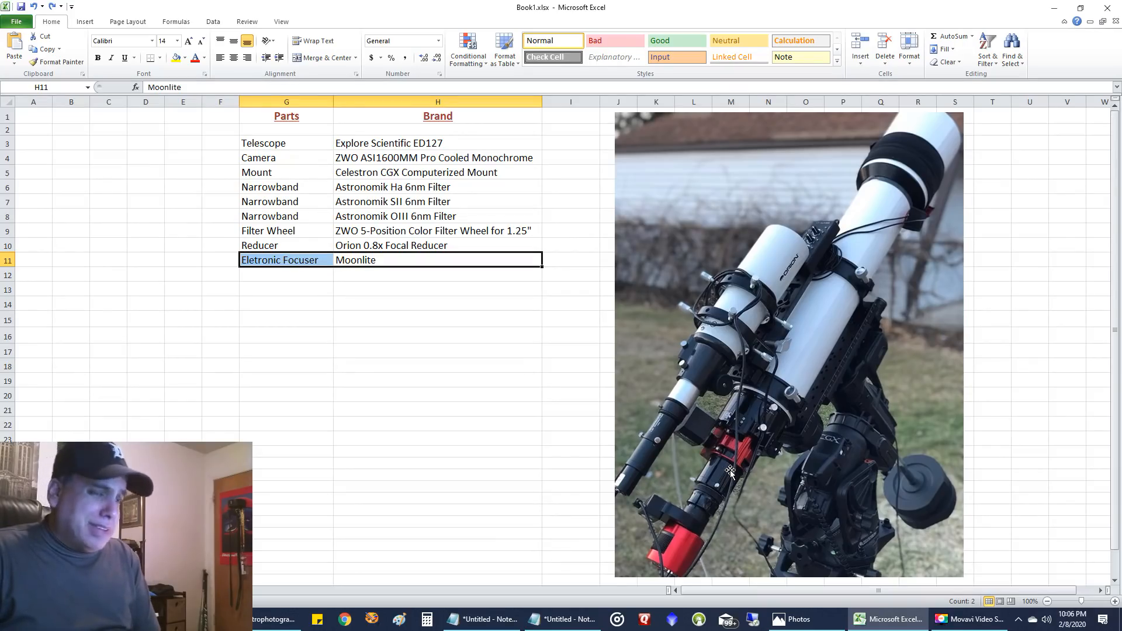
pyautogui.moveTo(606, 338)
pyautogui.write('Orion ST80 / CT80')
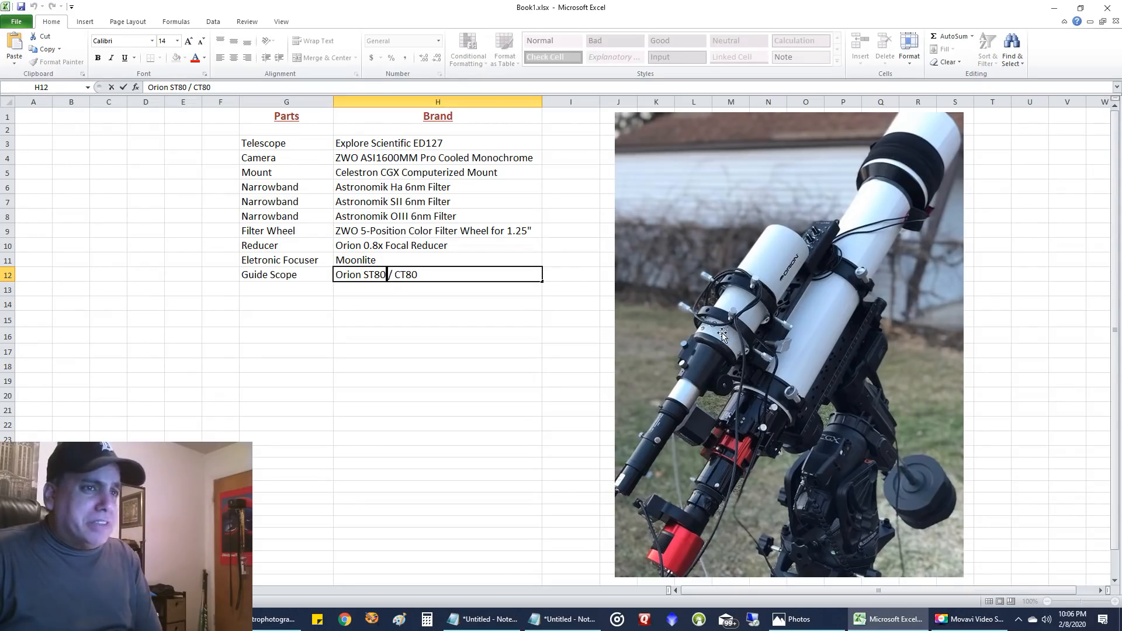
pyautogui.moveTo(752, 299)
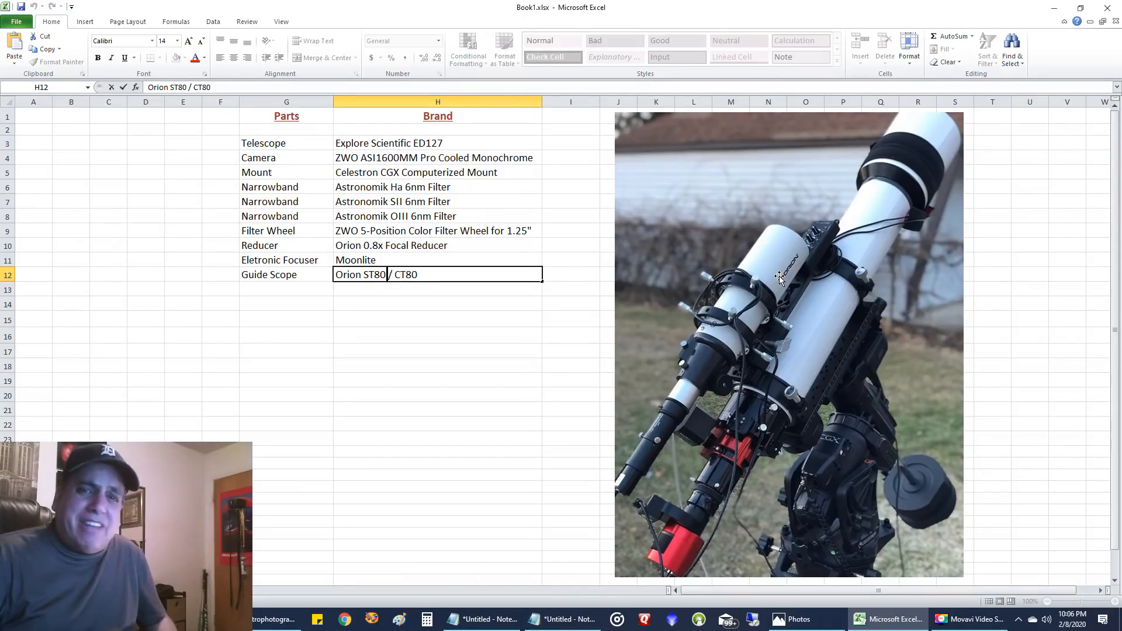
pyautogui.moveTo(518, 287)
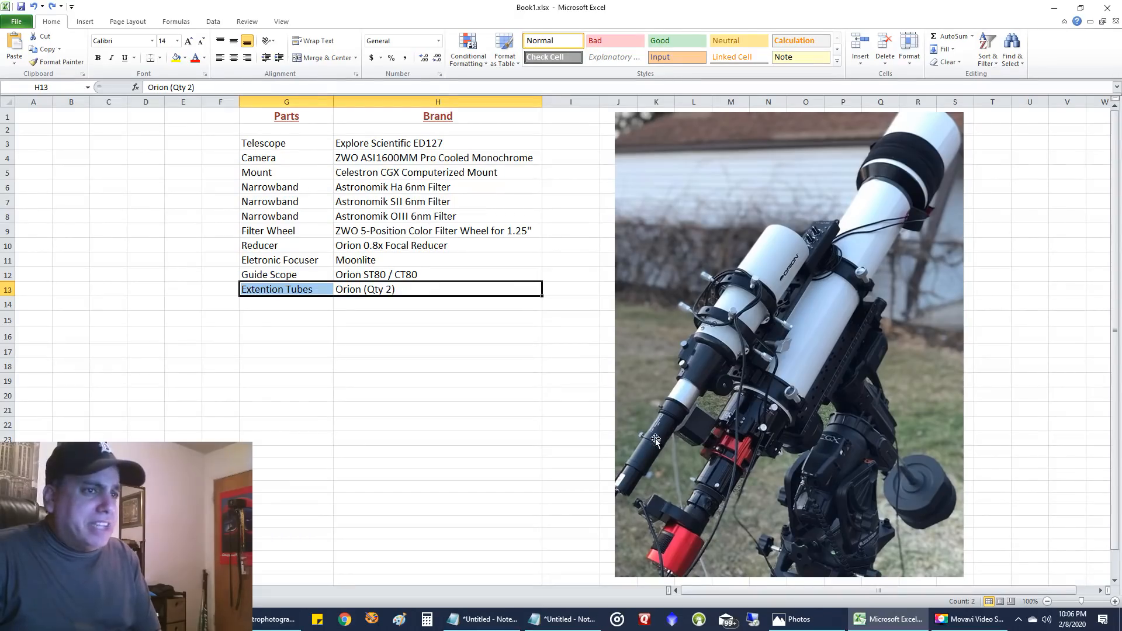
pyautogui.moveTo(490, 419)
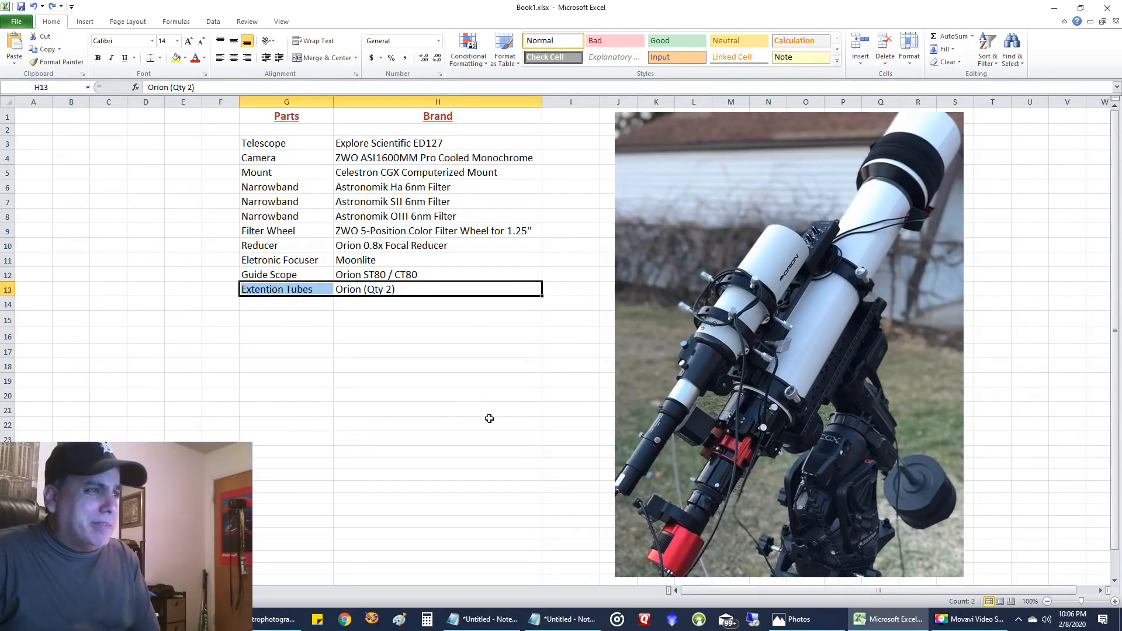
pyautogui.moveTo(447, 363)
pyautogui.write('Starlight Xpress Lodestar X2')
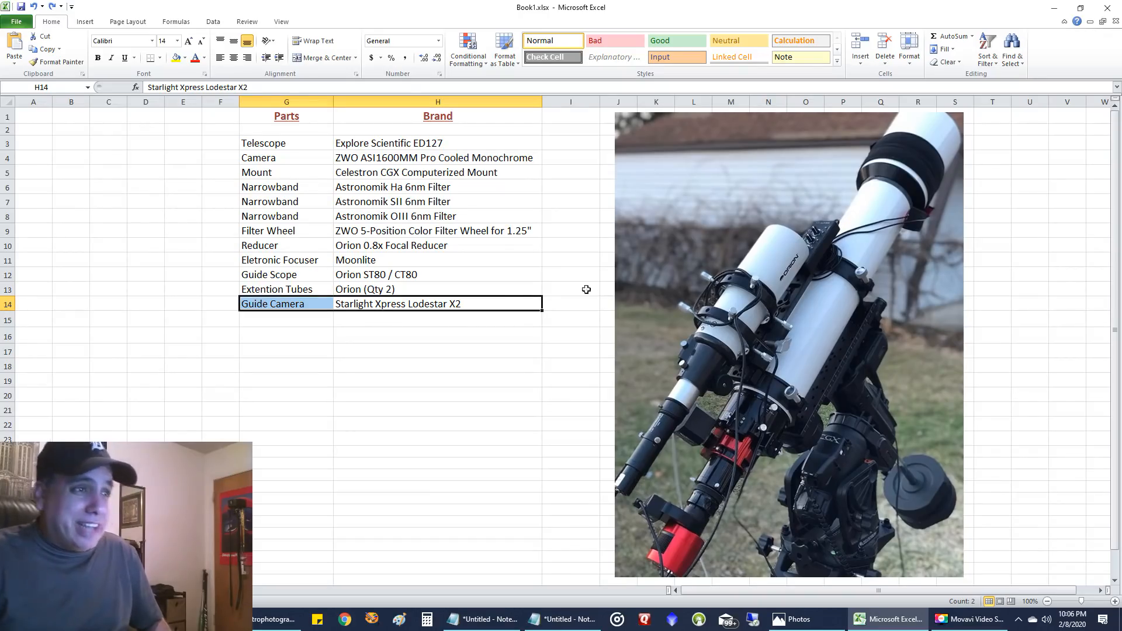
pyautogui.moveTo(434, 313)
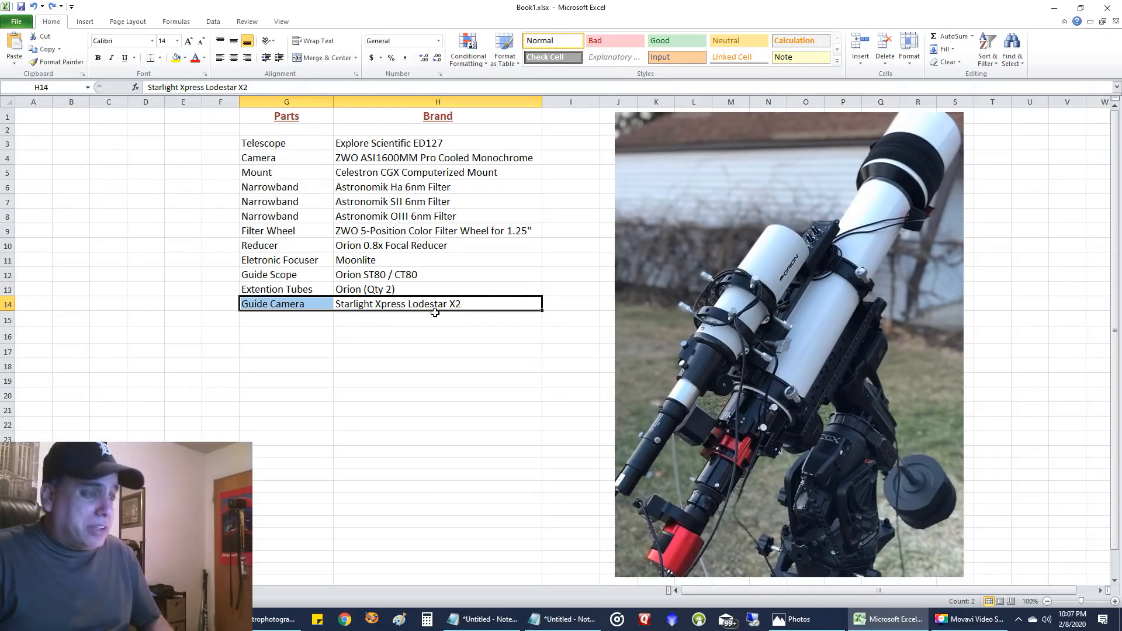
pyautogui.moveTo(418, 303)
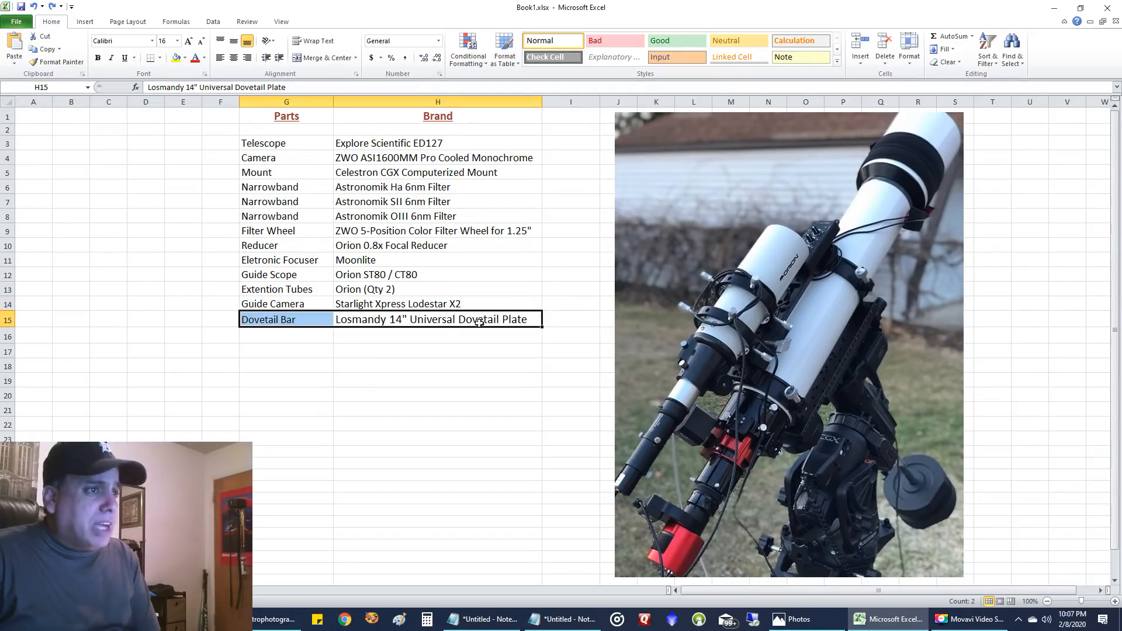
pyautogui.moveTo(830, 334)
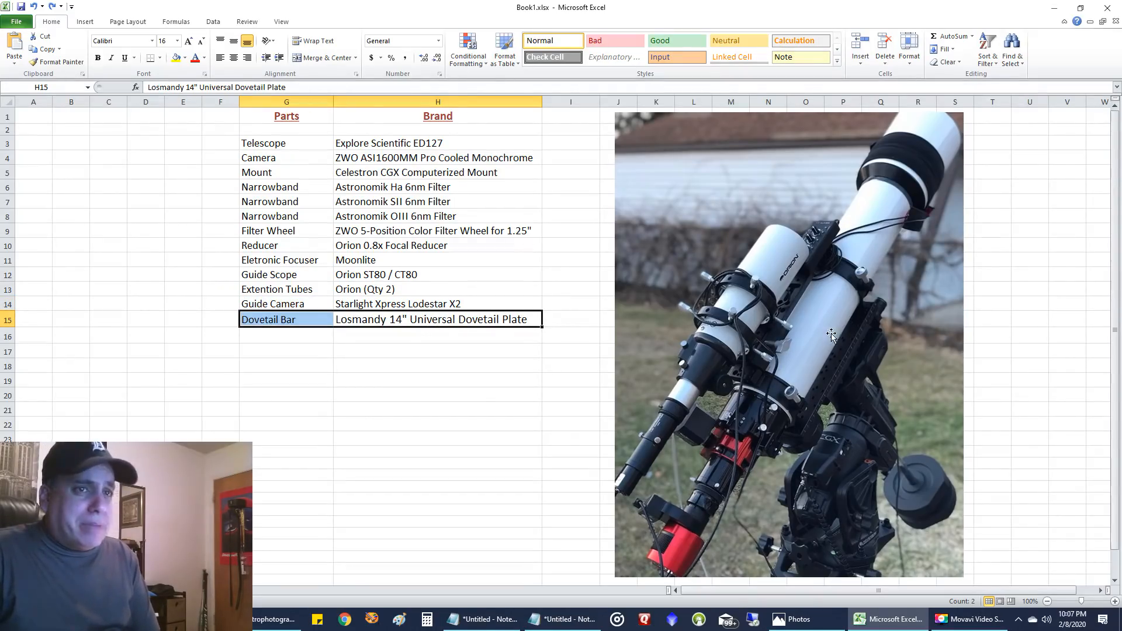
pyautogui.moveTo(871, 322)
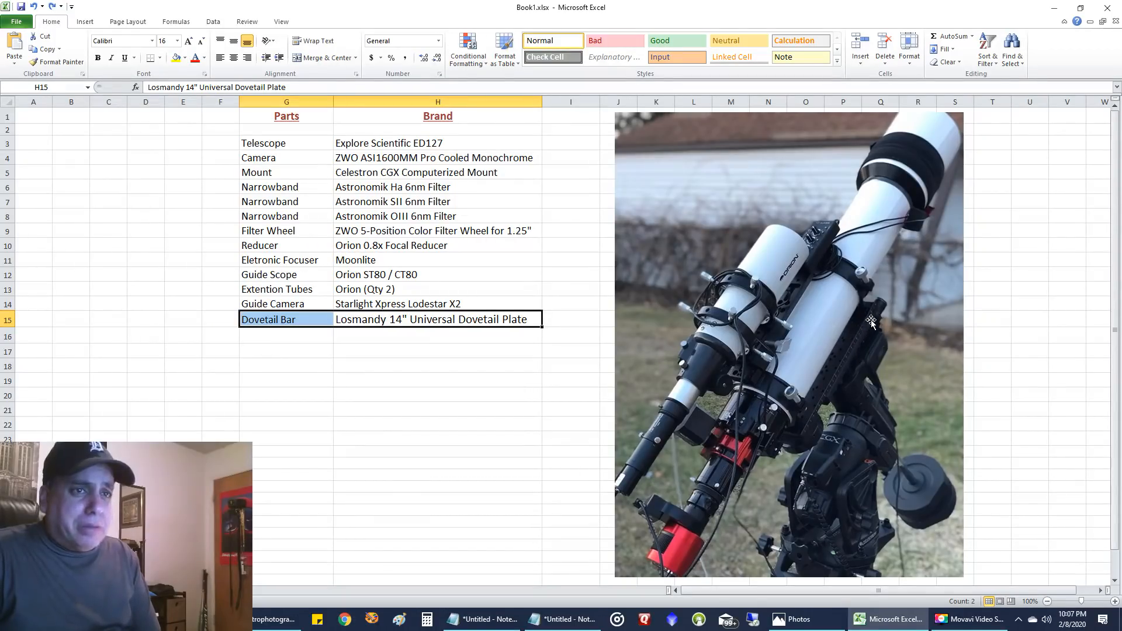
pyautogui.moveTo(835, 292)
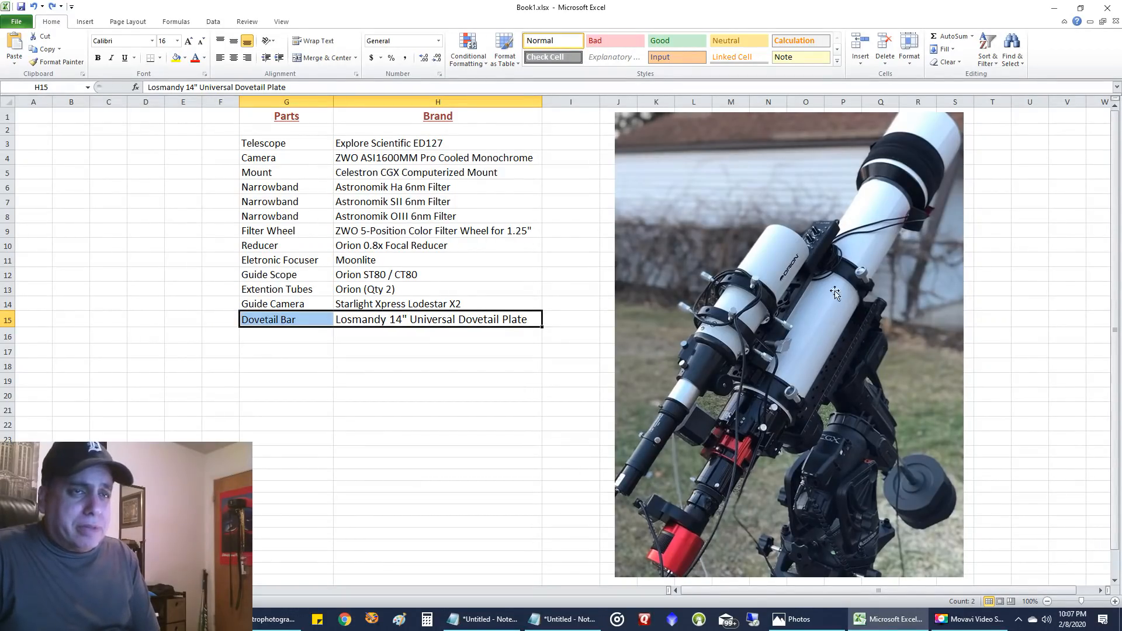
pyautogui.moveTo(830, 380)
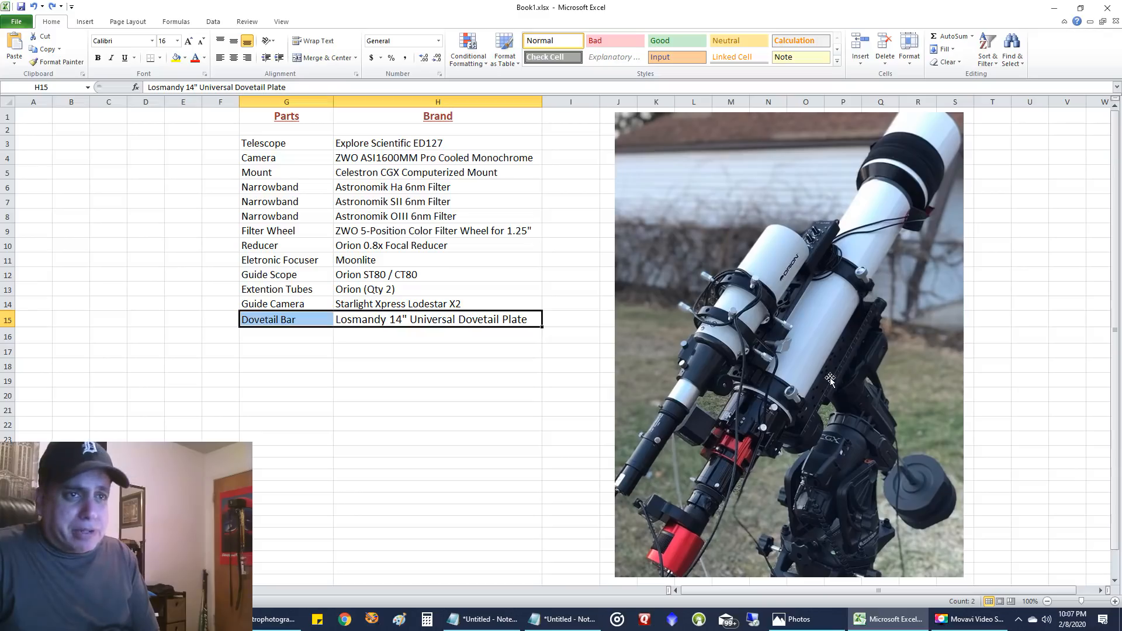
pyautogui.moveTo(654, 371)
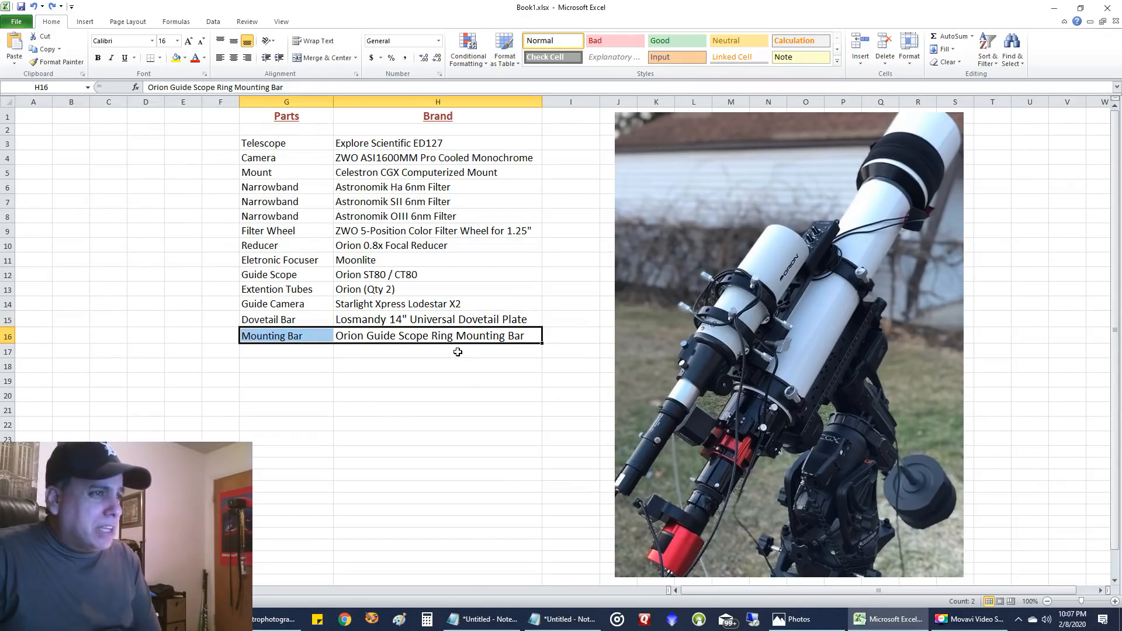
pyautogui.moveTo(500, 352)
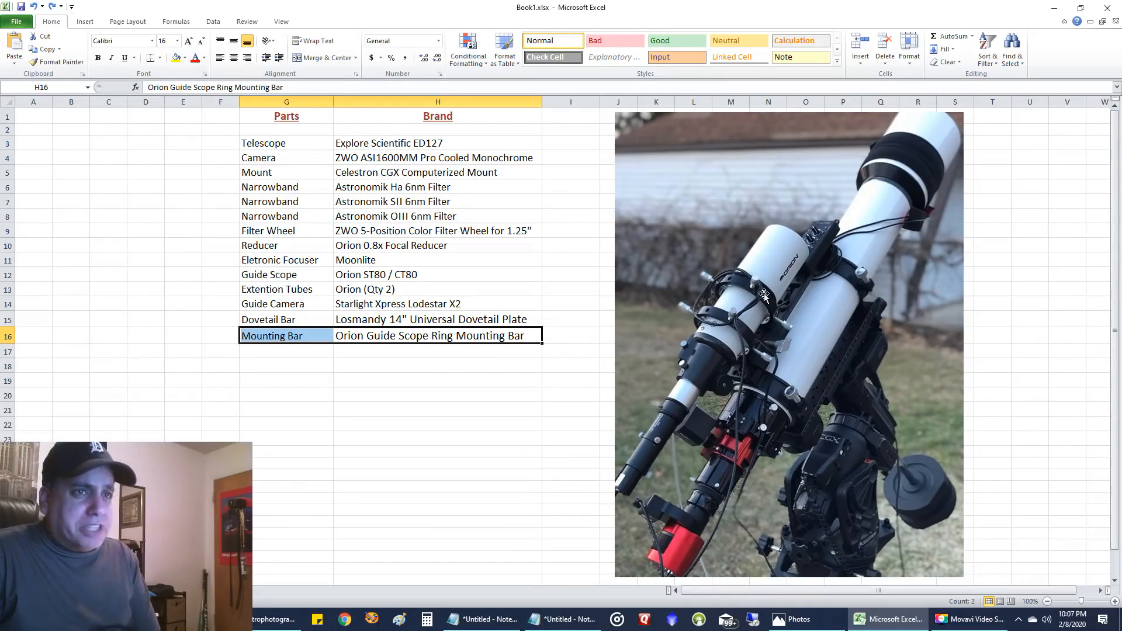
pyautogui.moveTo(745, 369)
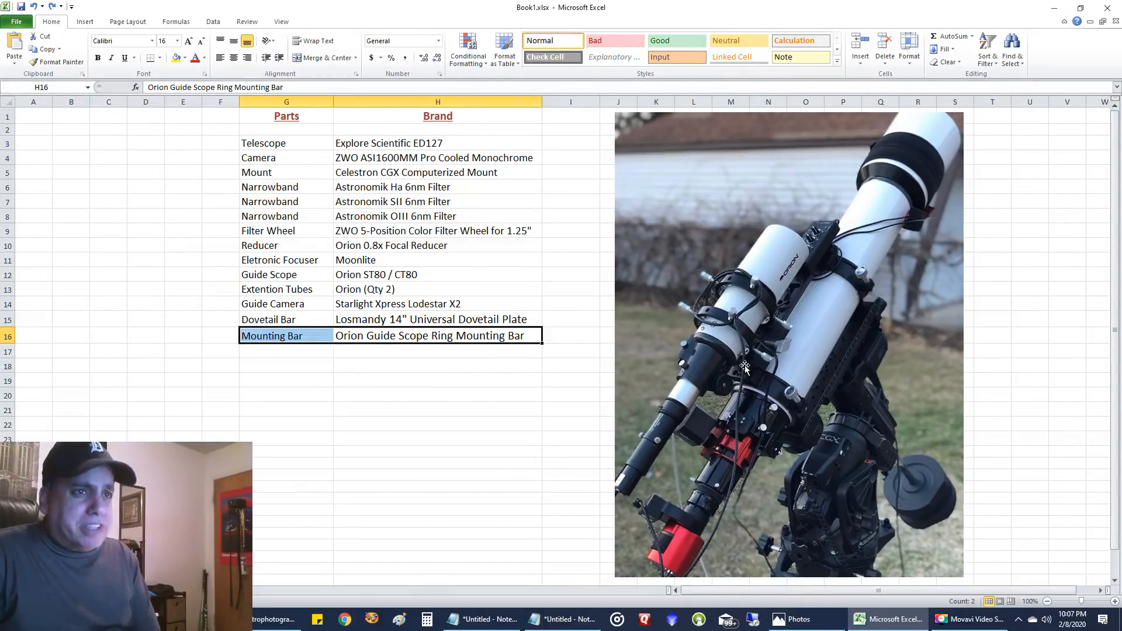
pyautogui.moveTo(797, 308)
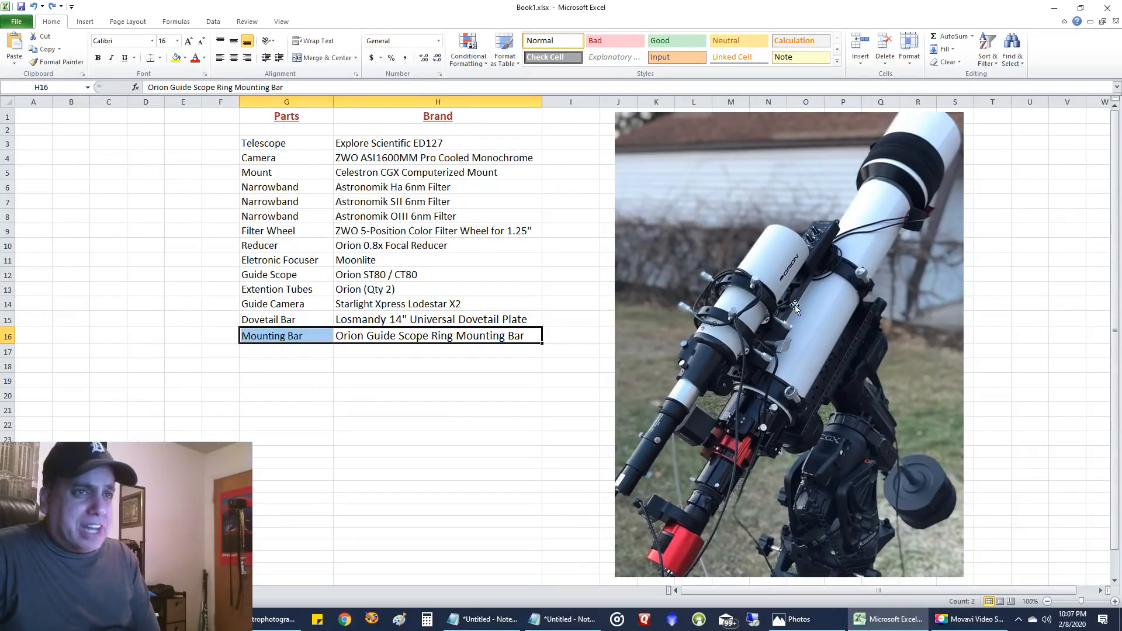
# Select the row 19–20 cells for the Dew-Not heater strip and Thousand Oaks control unit
pyautogui.click(388, 351)
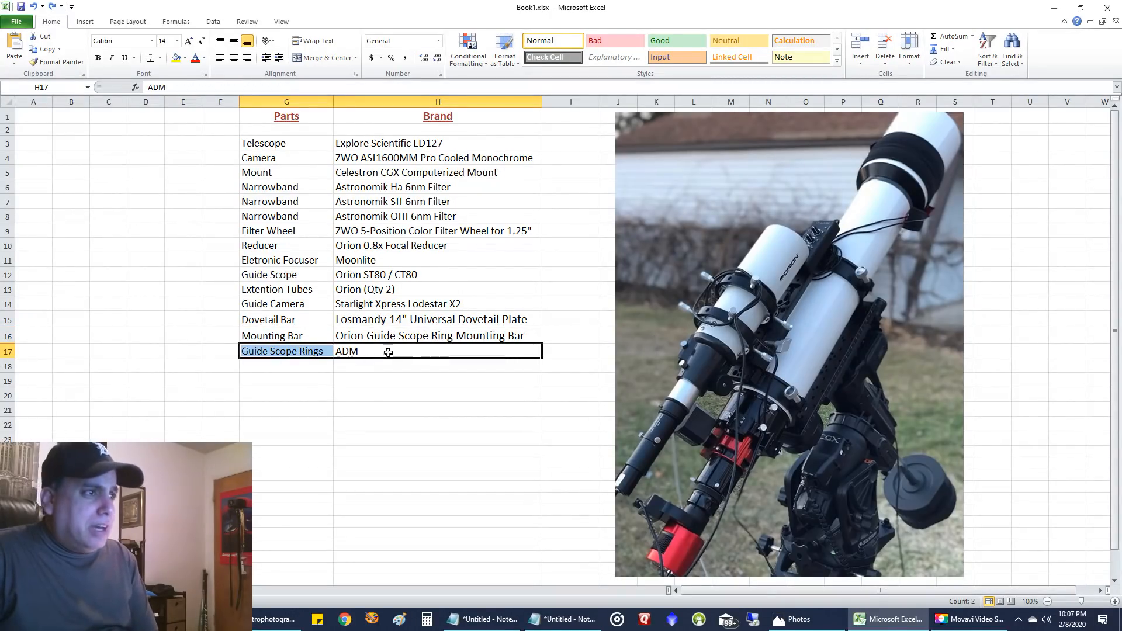
pyautogui.moveTo(744, 312)
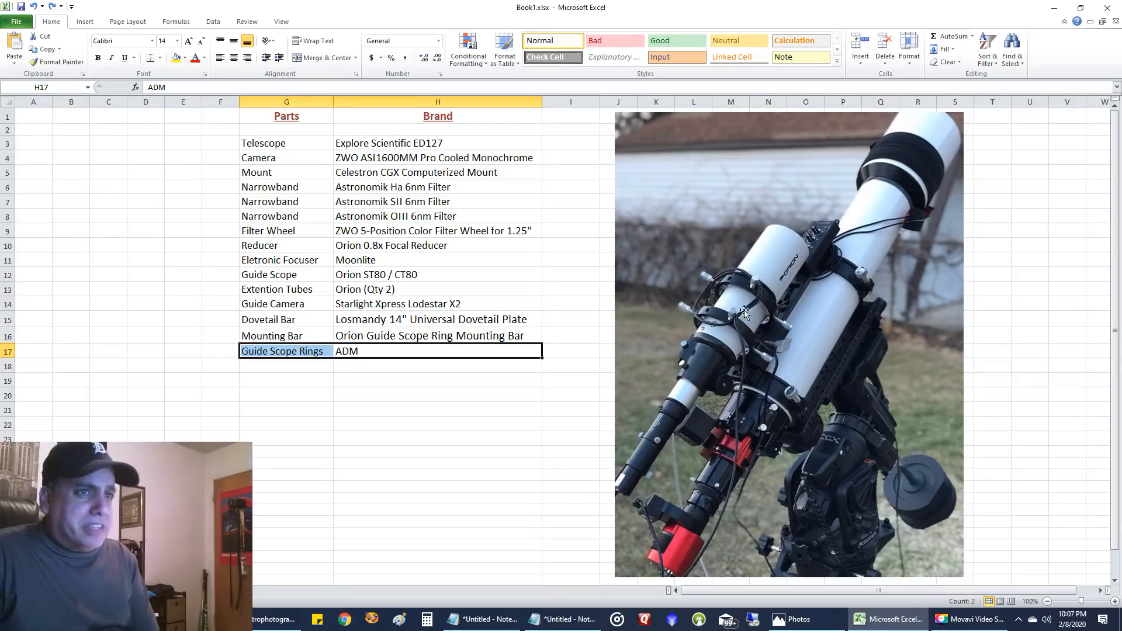
pyautogui.moveTo(775, 321)
pyautogui.write('Counter Weights')
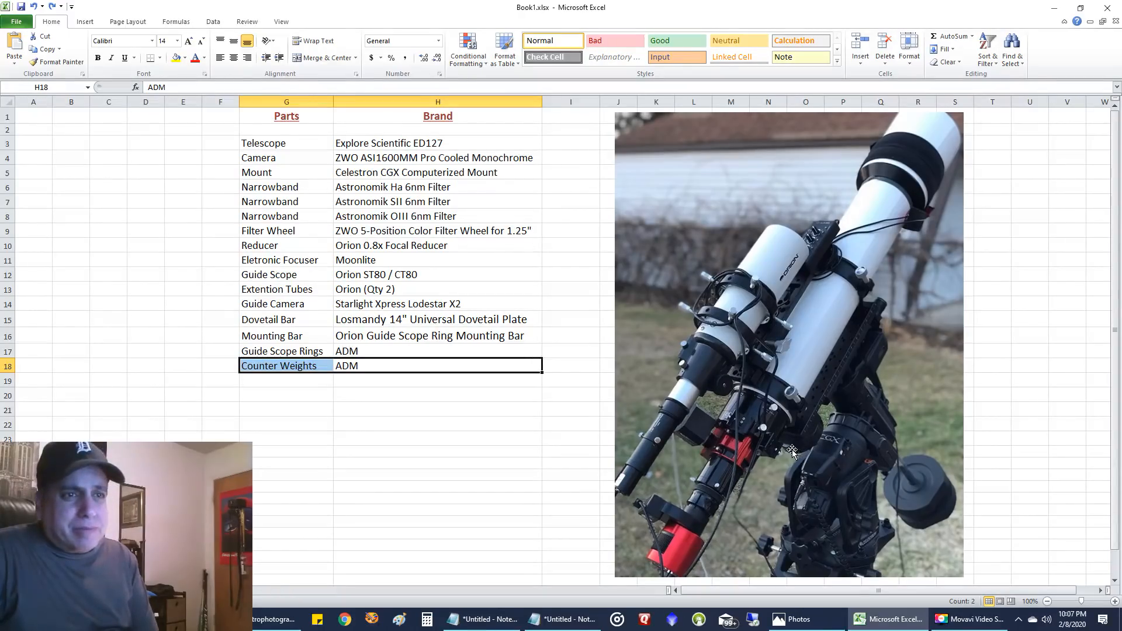
pyautogui.moveTo(866, 357)
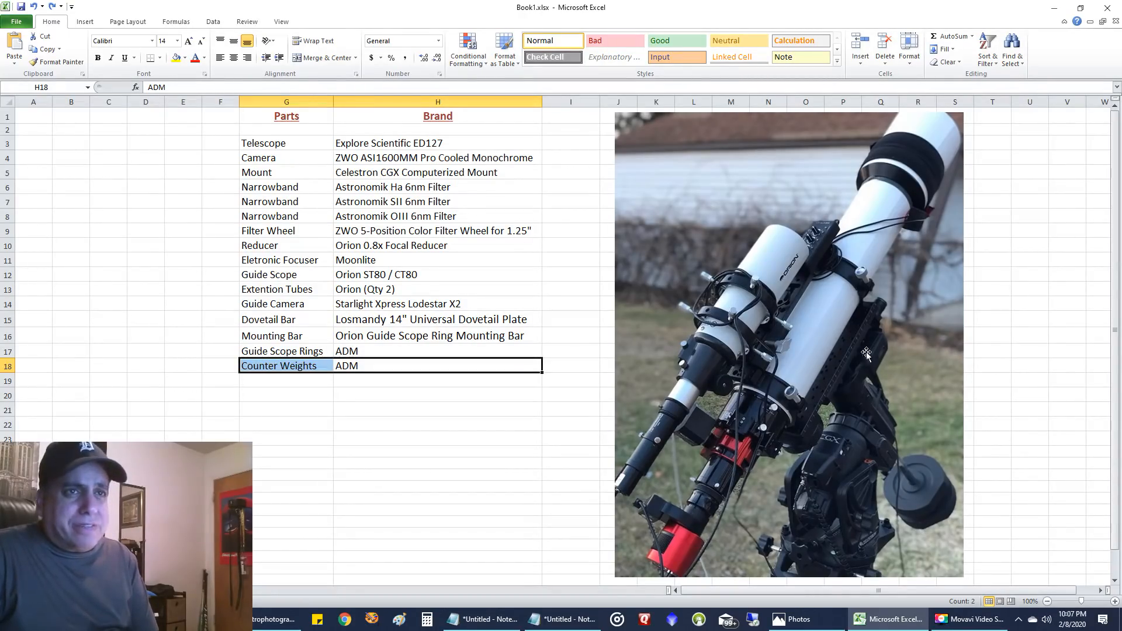
pyautogui.moveTo(912, 183)
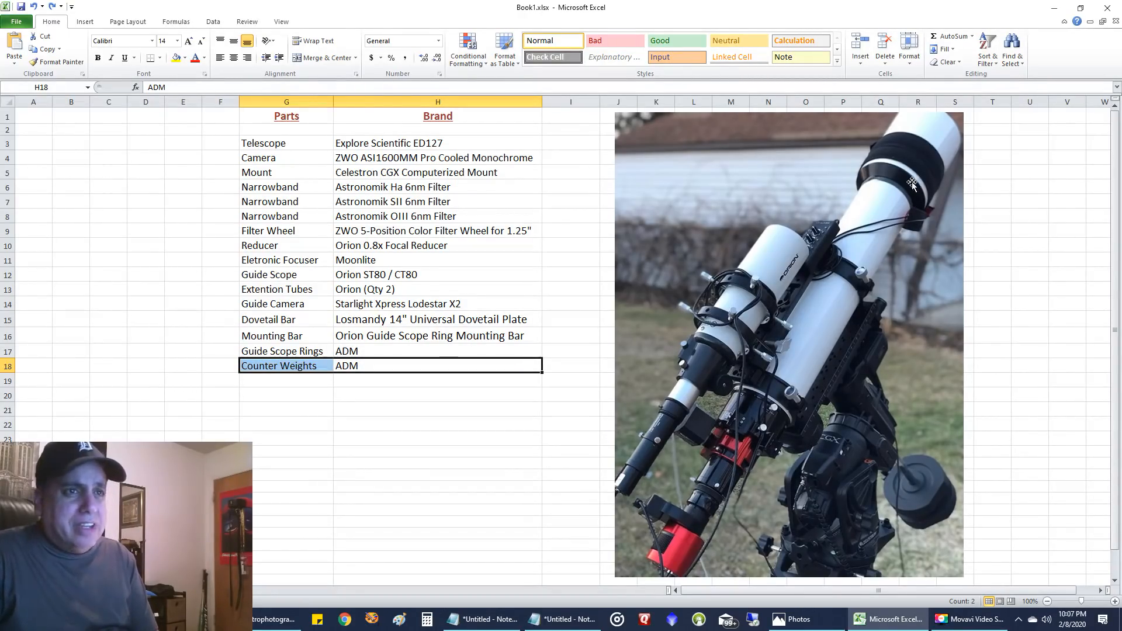
pyautogui.moveTo(481, 562)
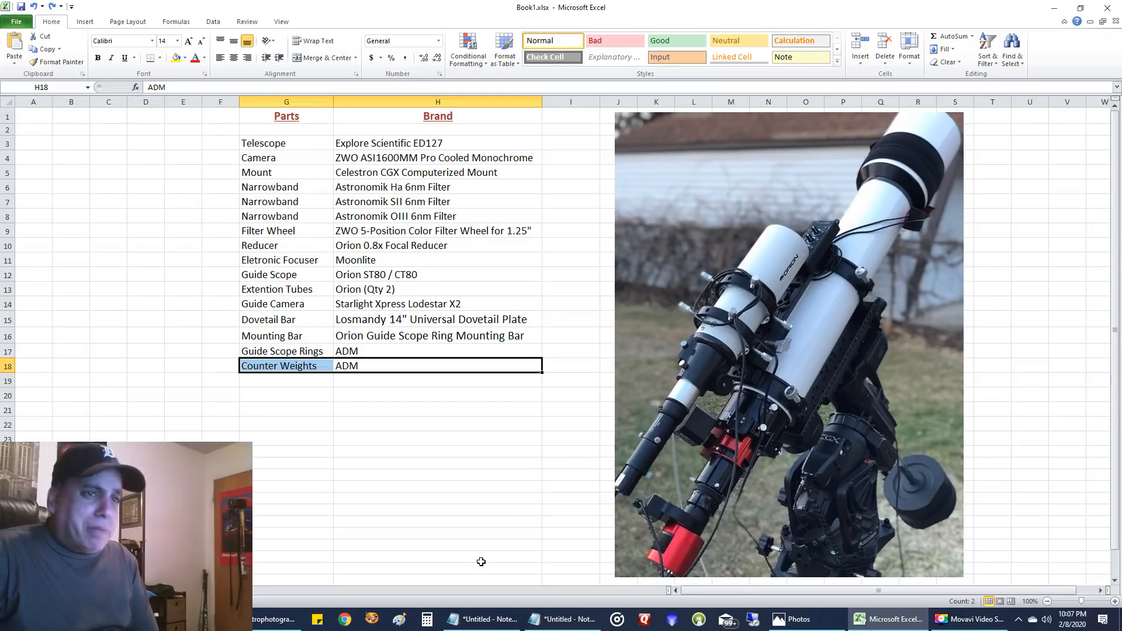
pyautogui.moveTo(819, 424)
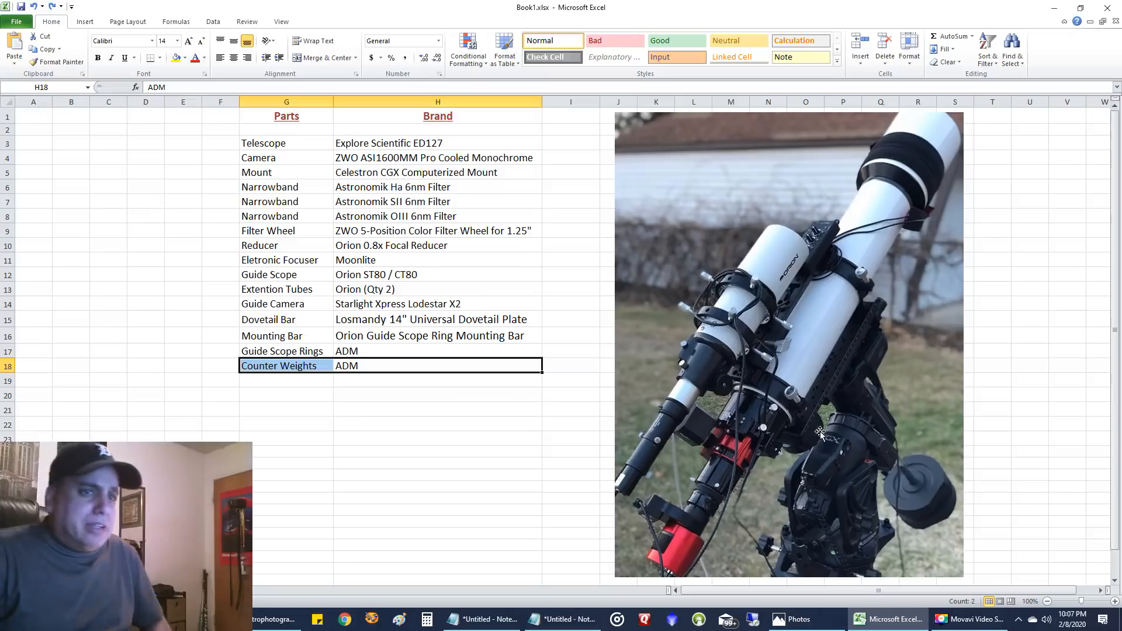
pyautogui.moveTo(906, 291)
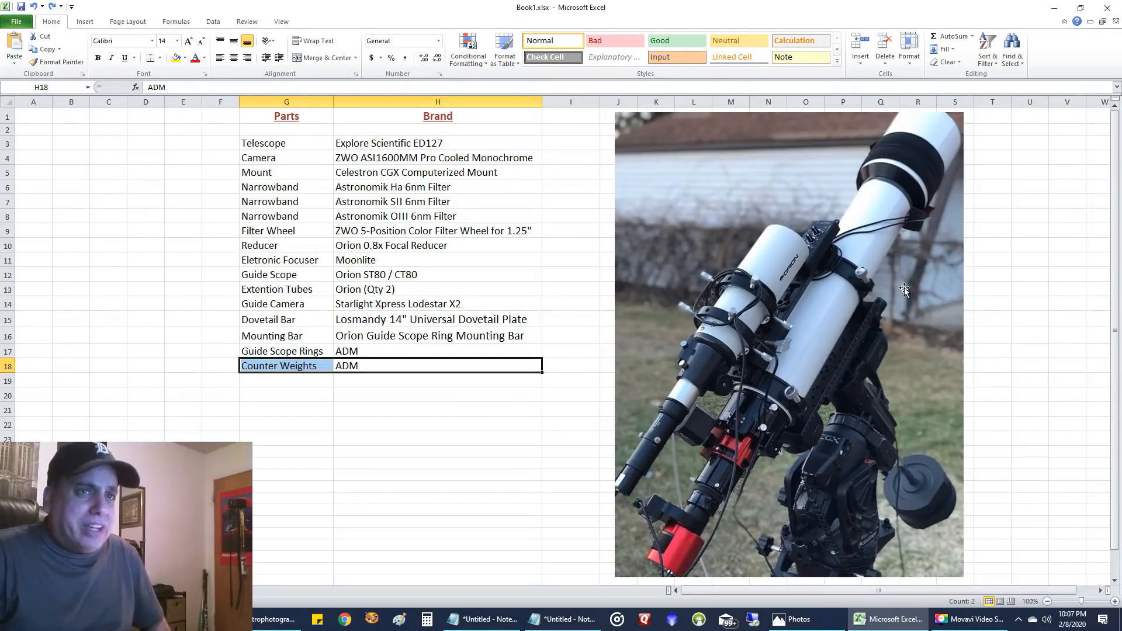
pyautogui.moveTo(830, 394)
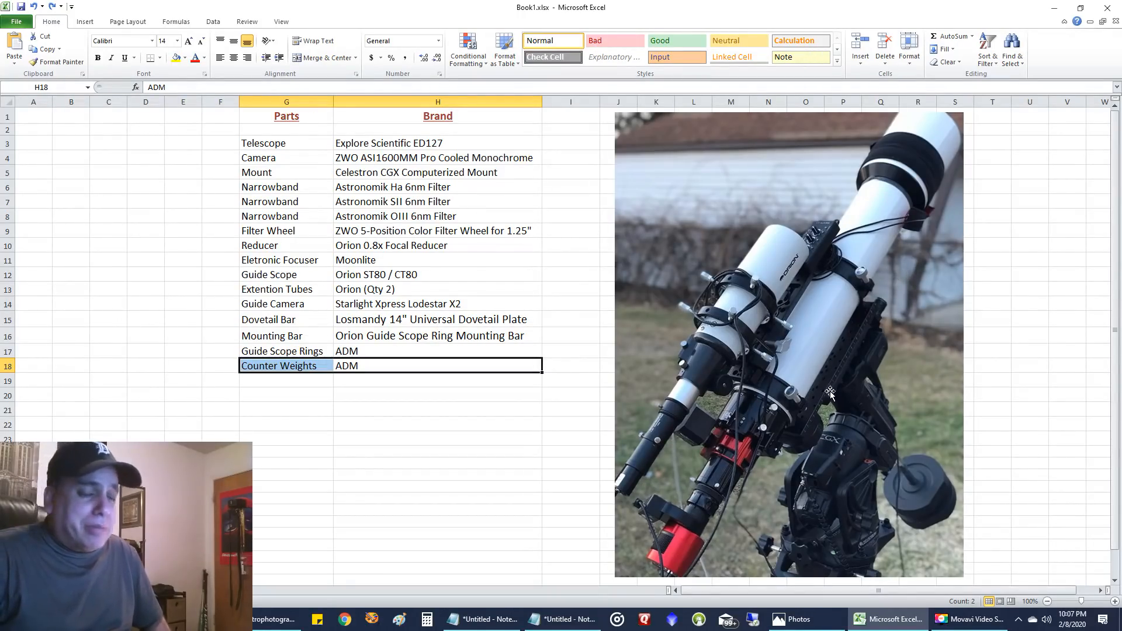
pyautogui.moveTo(277, 419)
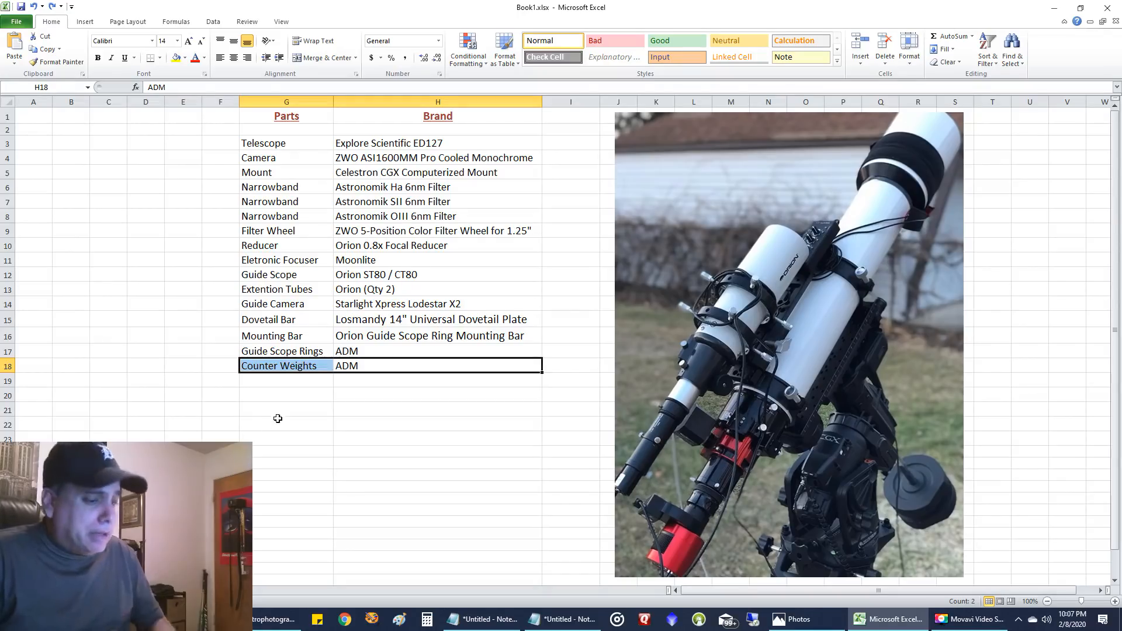
pyautogui.click(286, 380)
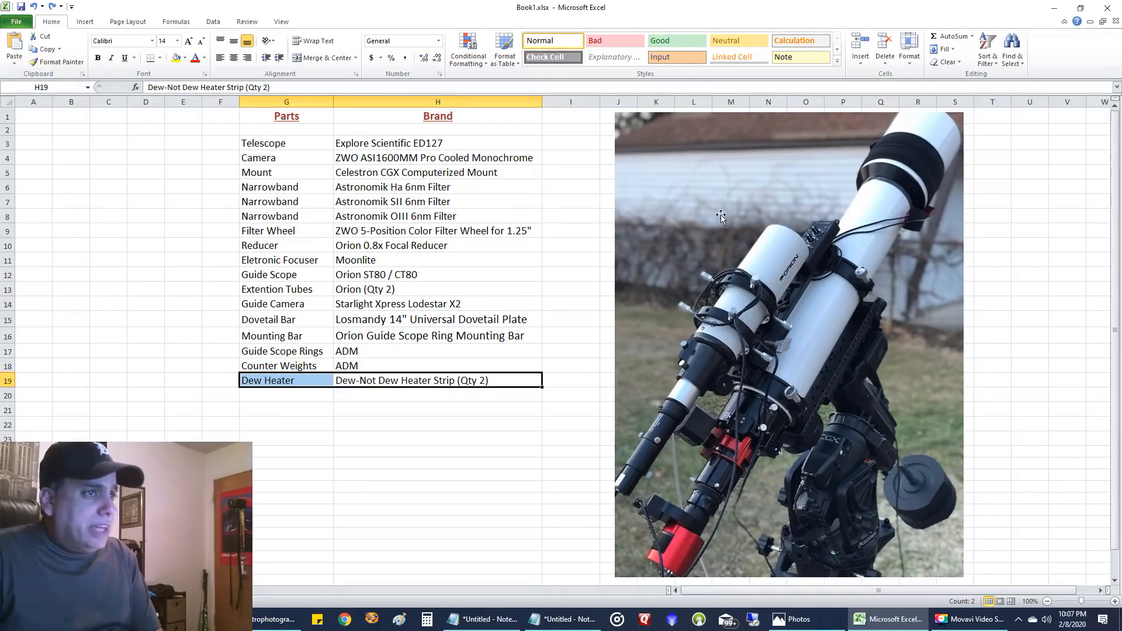
pyautogui.moveTo(919, 165)
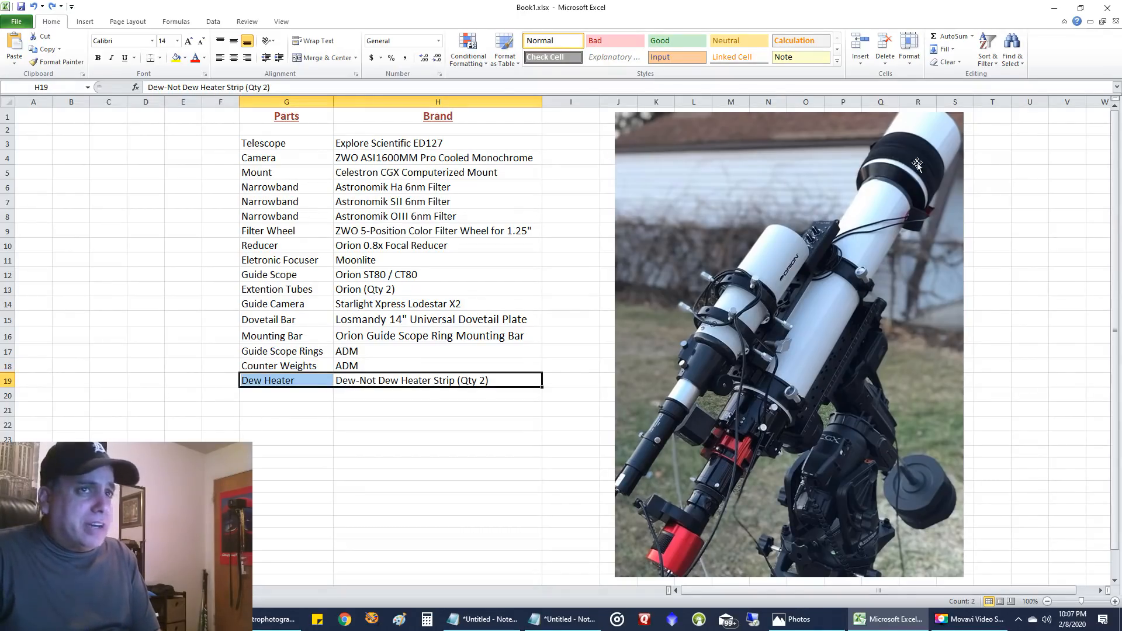
pyautogui.moveTo(753, 253)
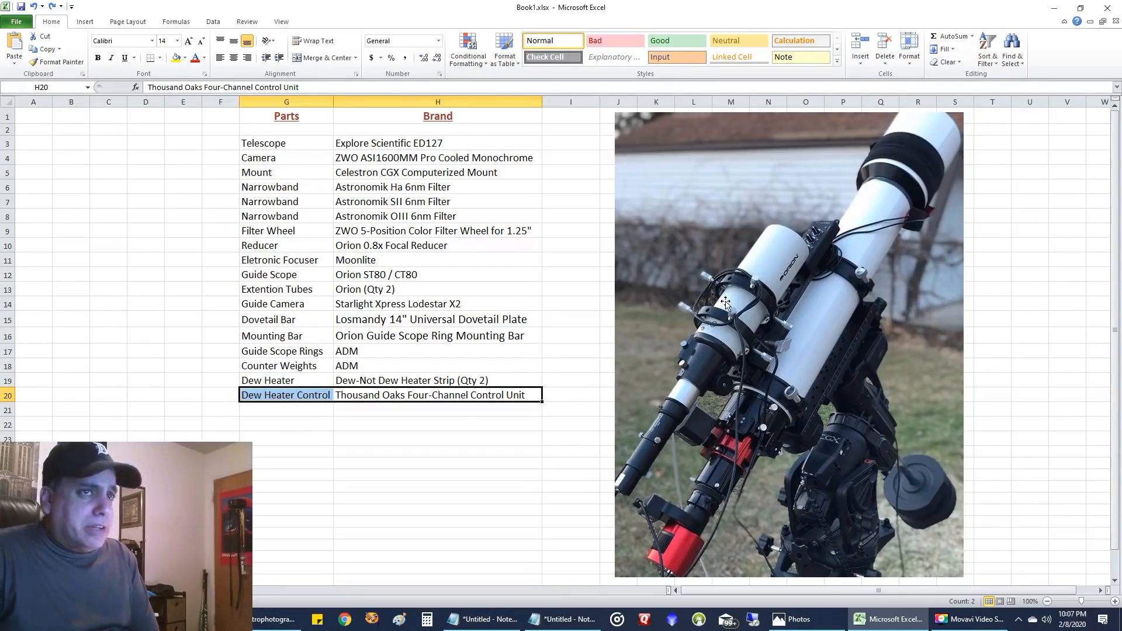
pyautogui.moveTo(904, 158)
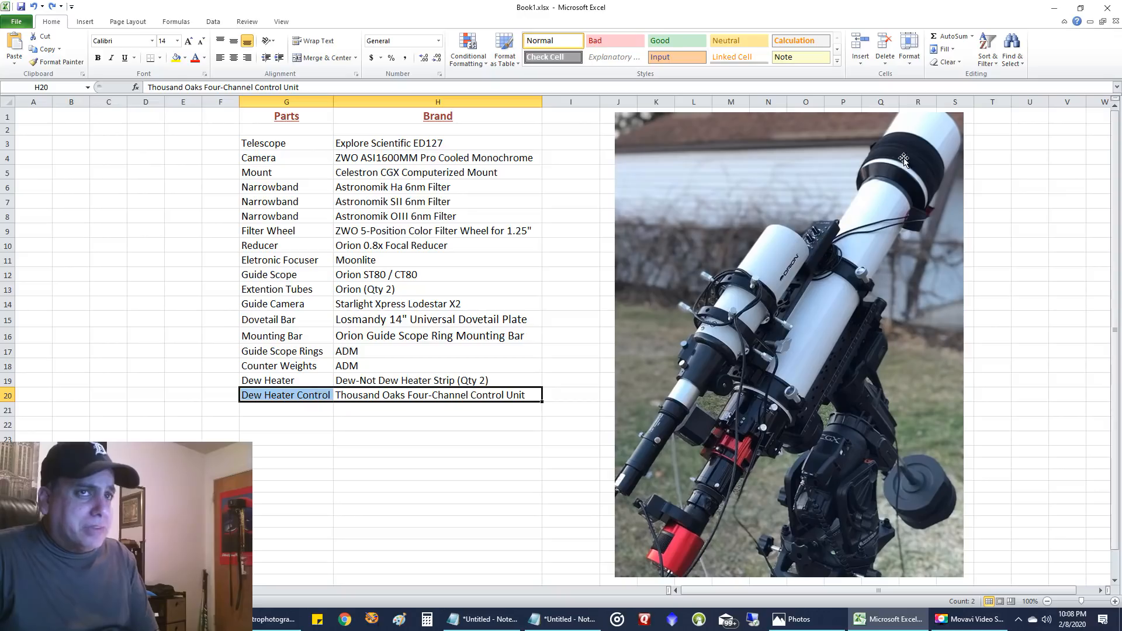
pyautogui.moveTo(899, 156)
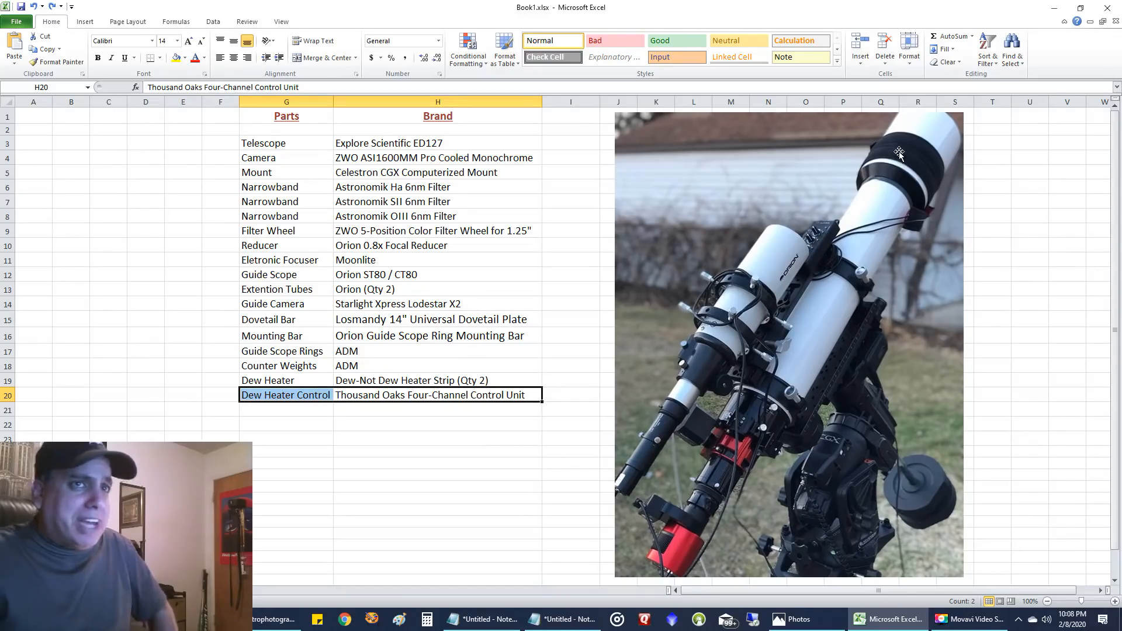
pyautogui.moveTo(473, 414)
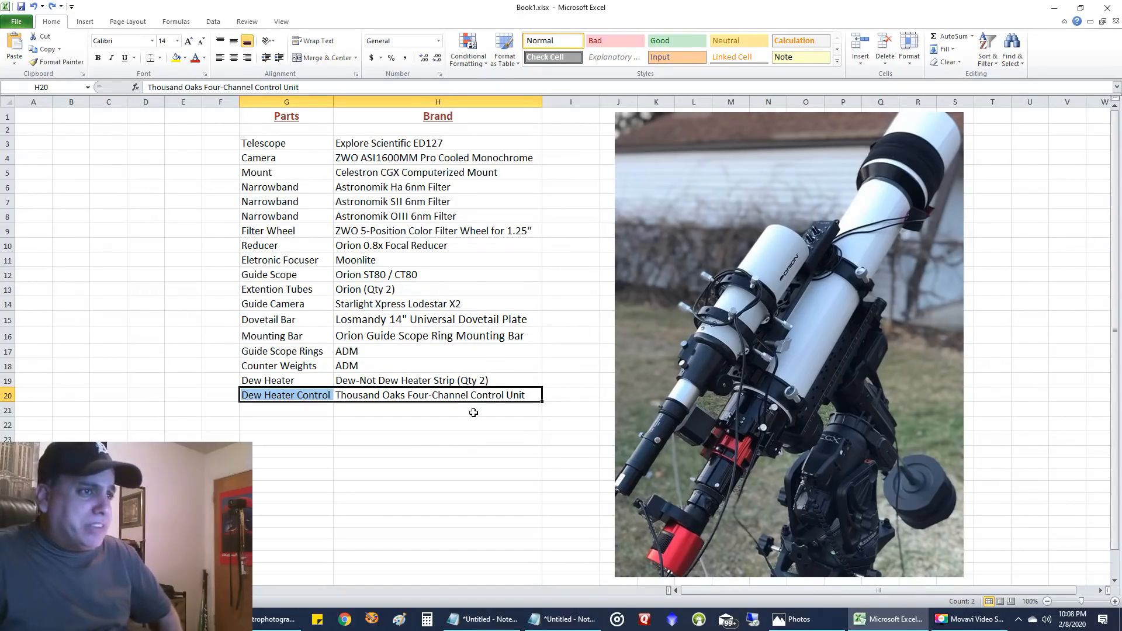
pyautogui.moveTo(903, 351)
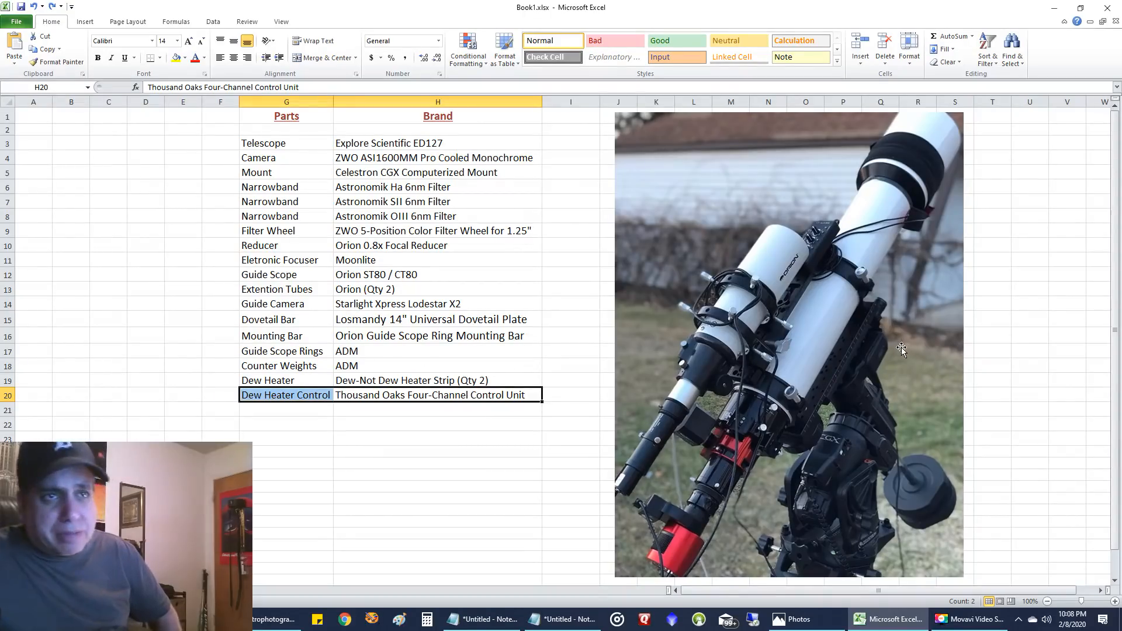
pyautogui.moveTo(886, 303)
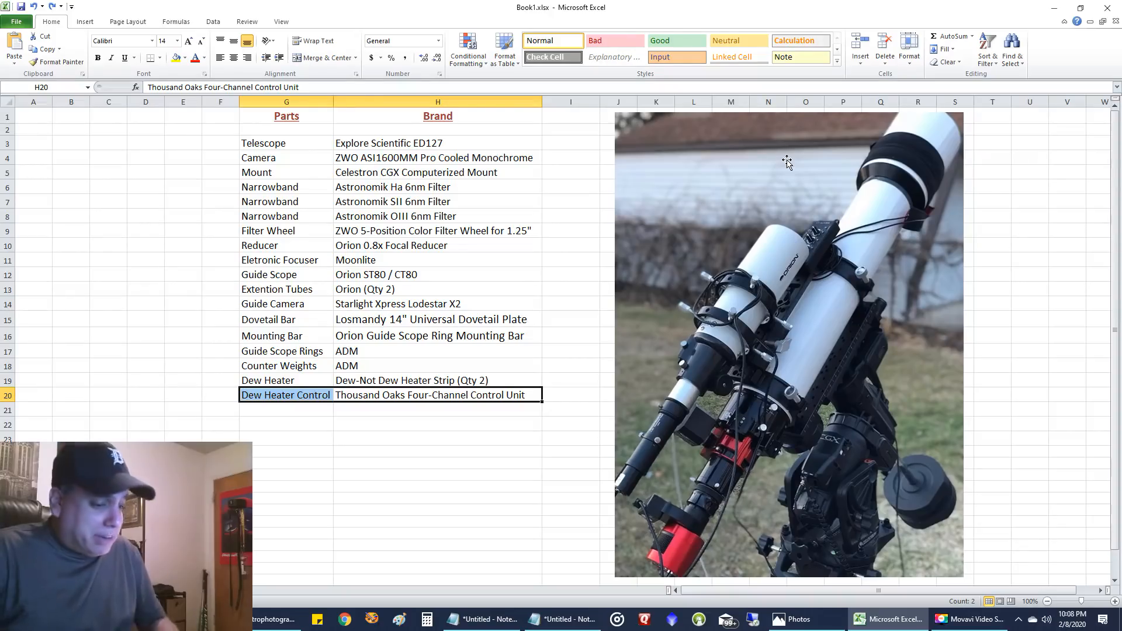
pyautogui.click(793, 619)
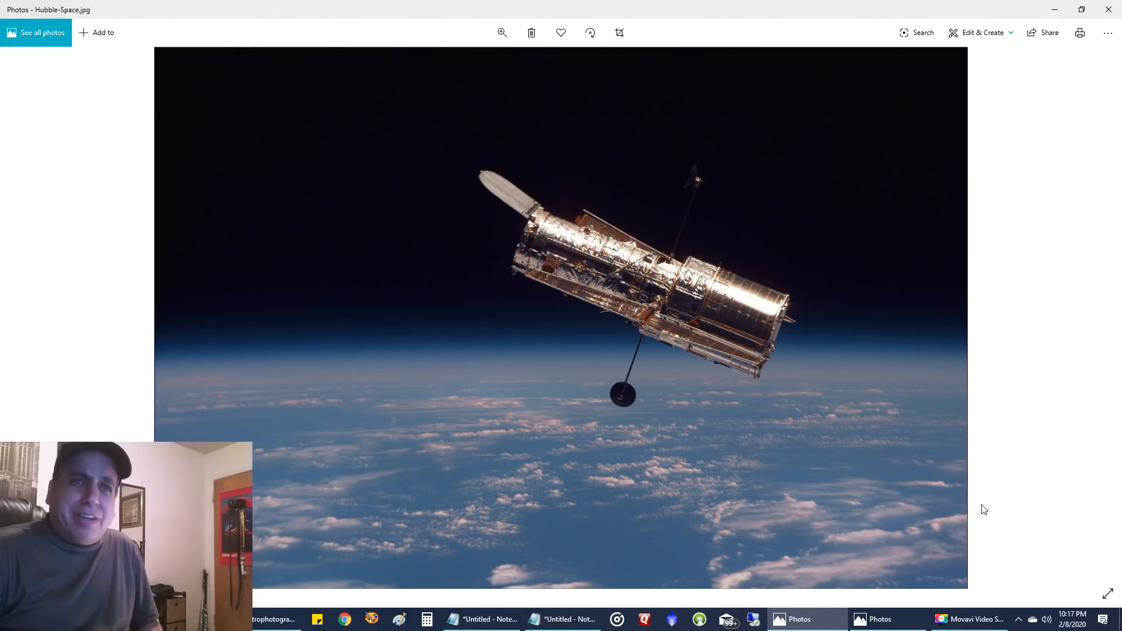
pyautogui.moveTo(861, 526)
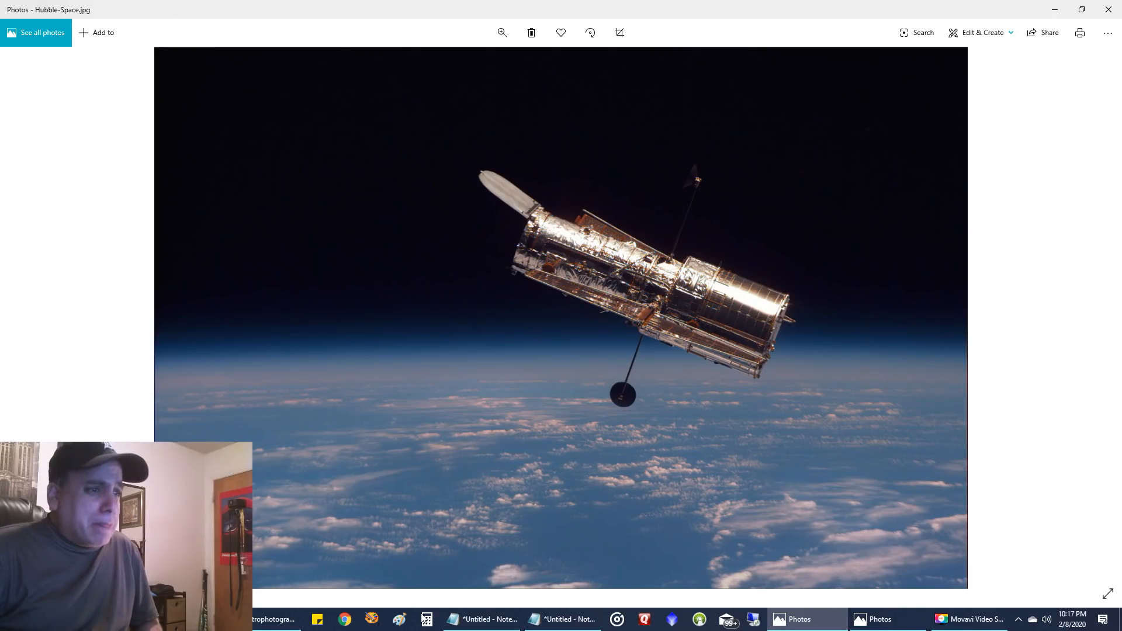
# Launch Calculator from the taskbar over the Hubble photo
pyautogui.click(426, 619)
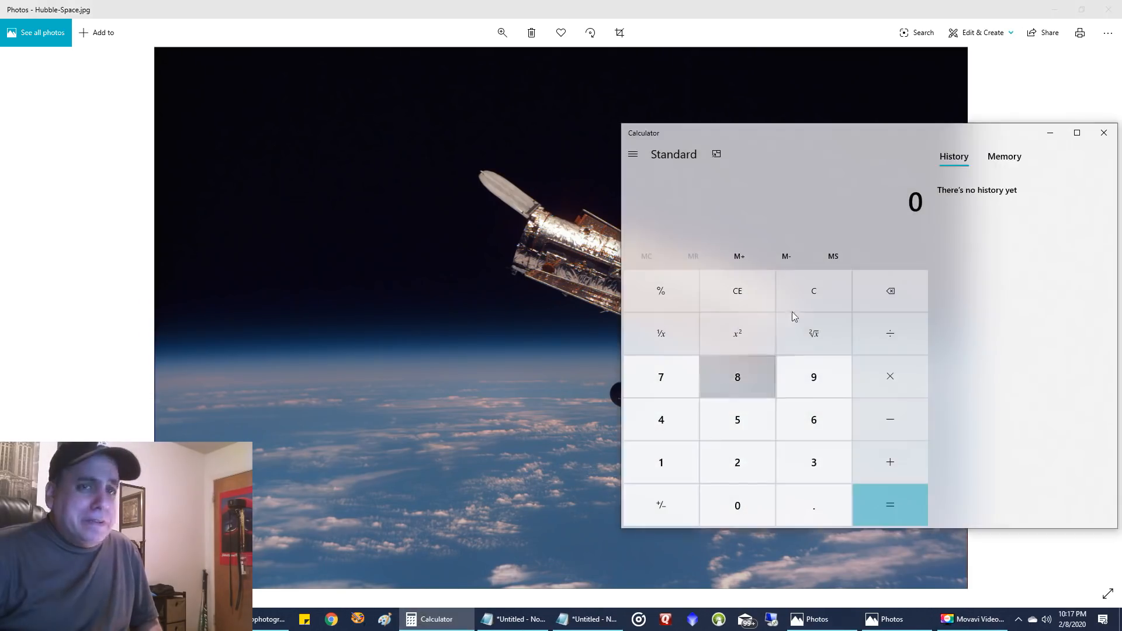
# Compute 10,000,000,000 ÷ 7,000 in Calculator, giving 1,428,571.428571429
pyautogui.click(738, 505)
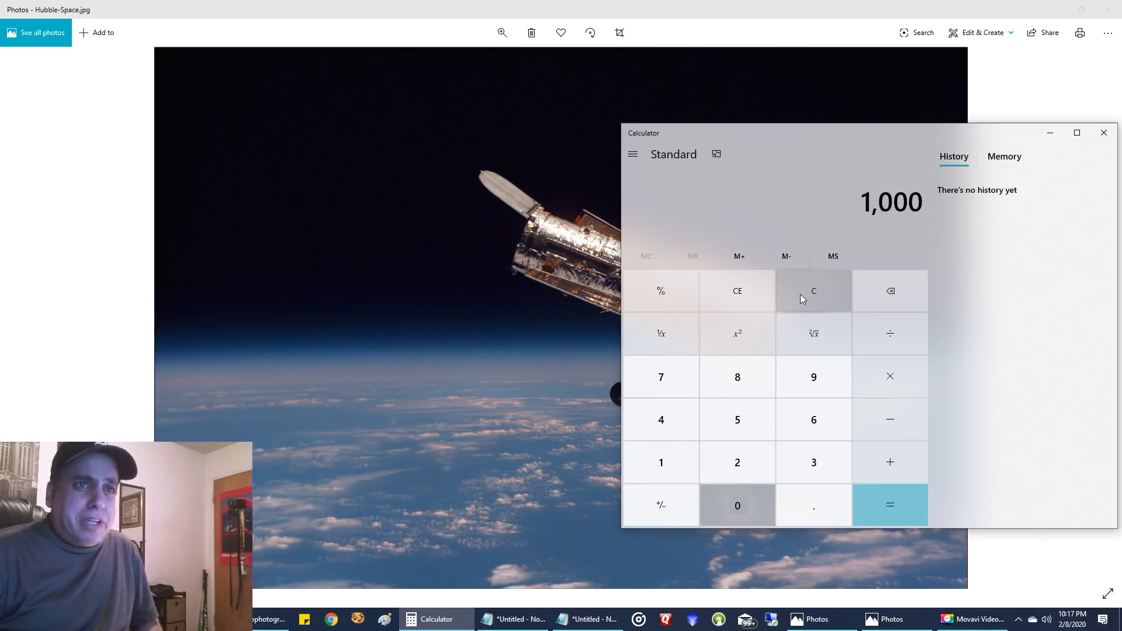
pyautogui.click(737, 505)
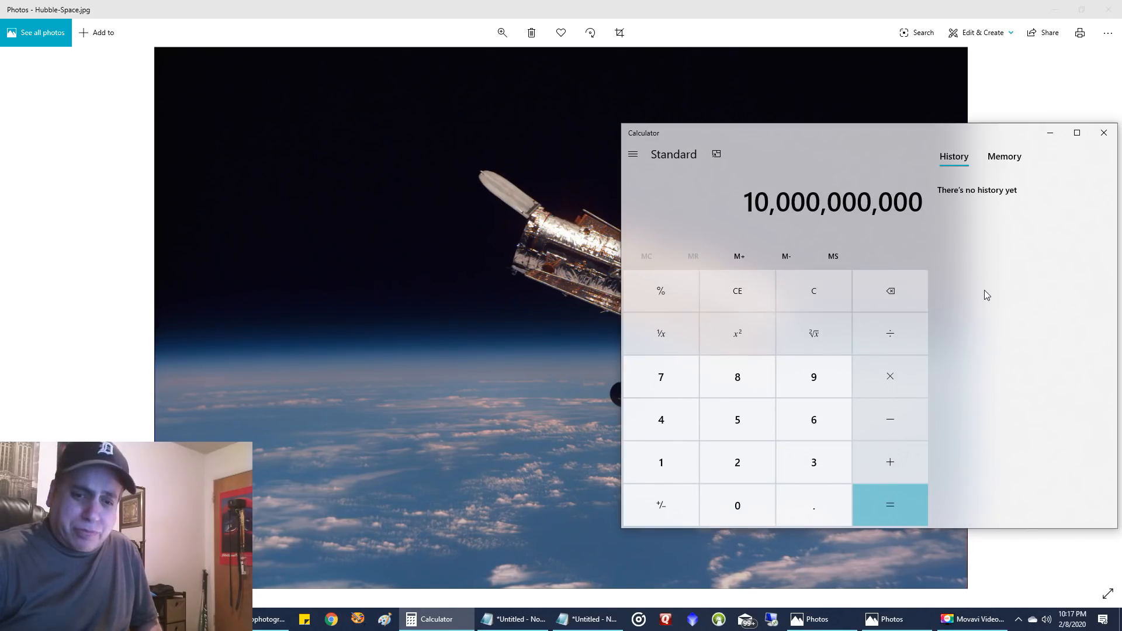
pyautogui.click(660, 377)
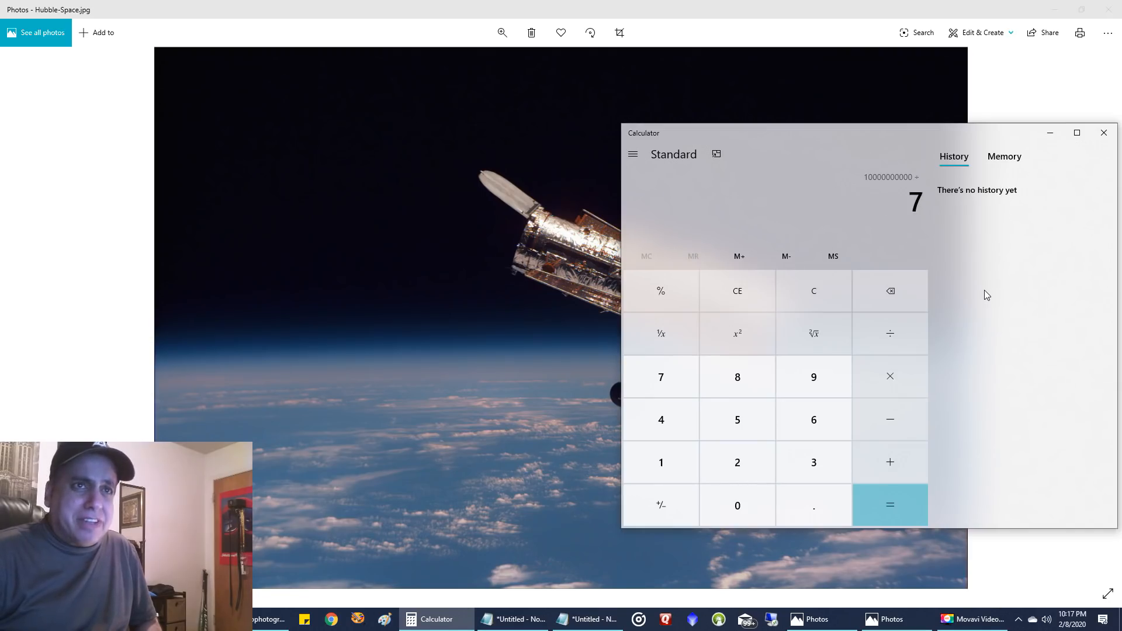
pyautogui.click(737, 505)
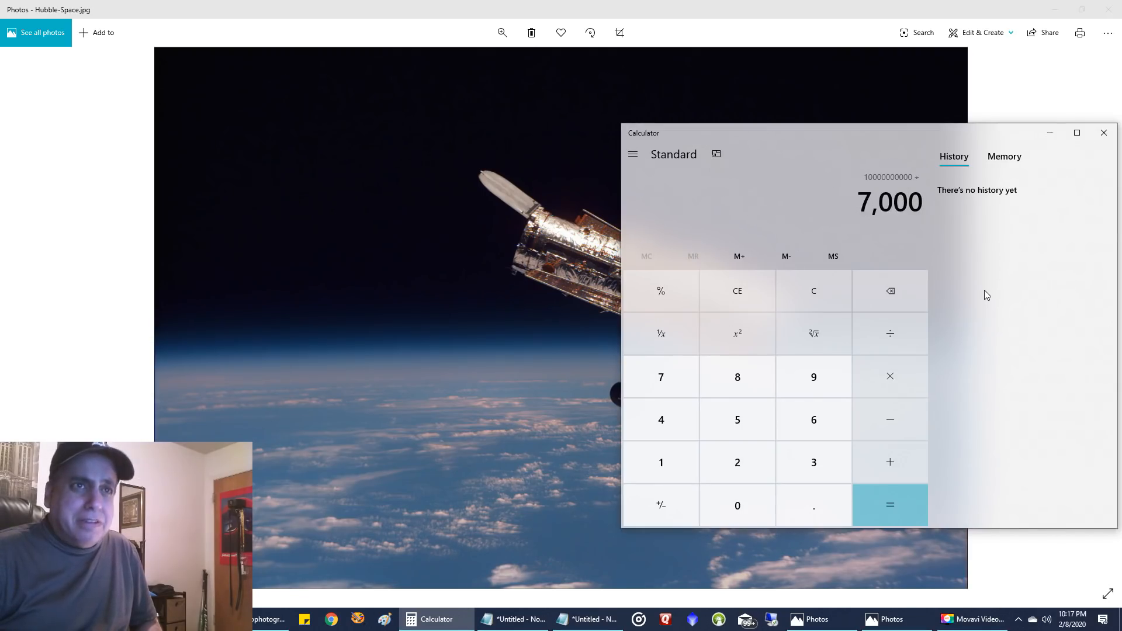
pyautogui.click(890, 504)
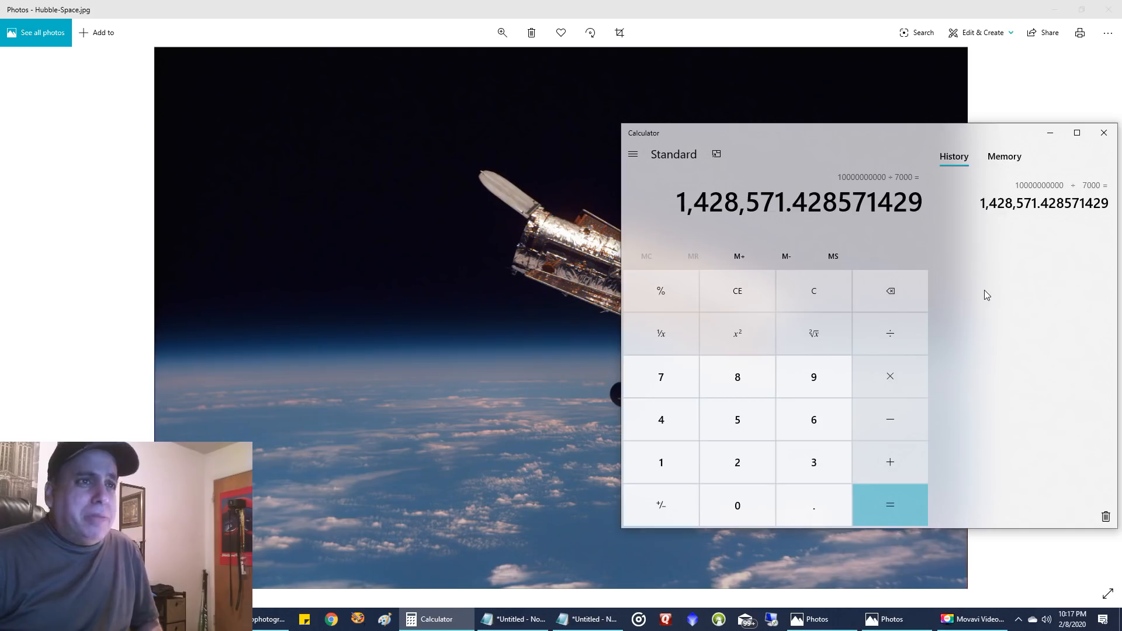
pyautogui.moveTo(910, 214)
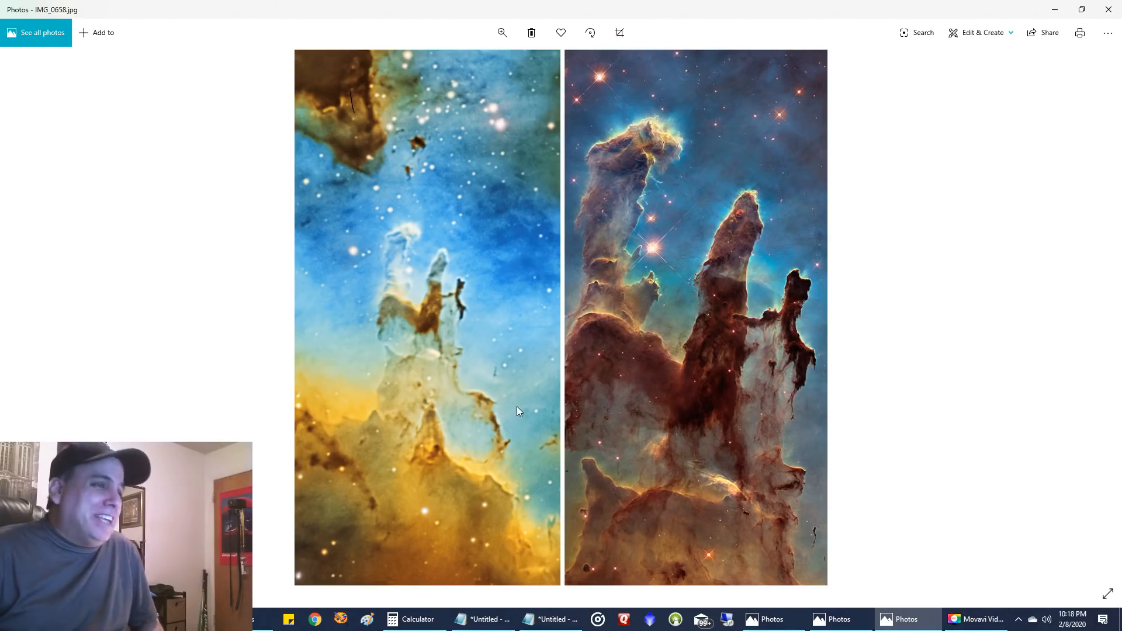
pyautogui.moveTo(451, 316)
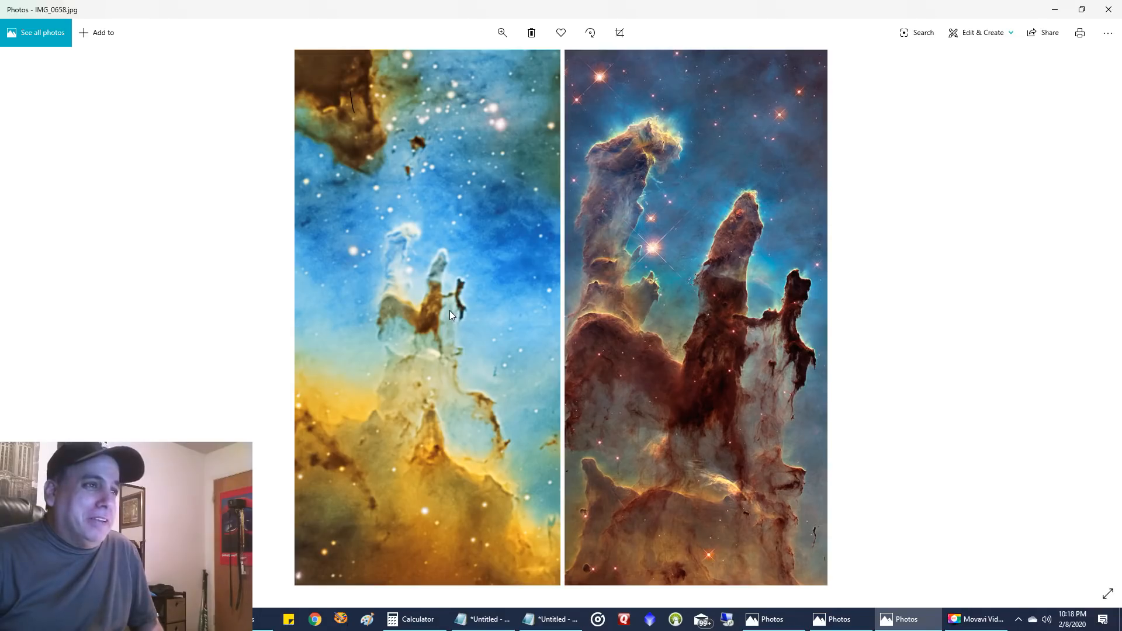
pyautogui.moveTo(459, 306)
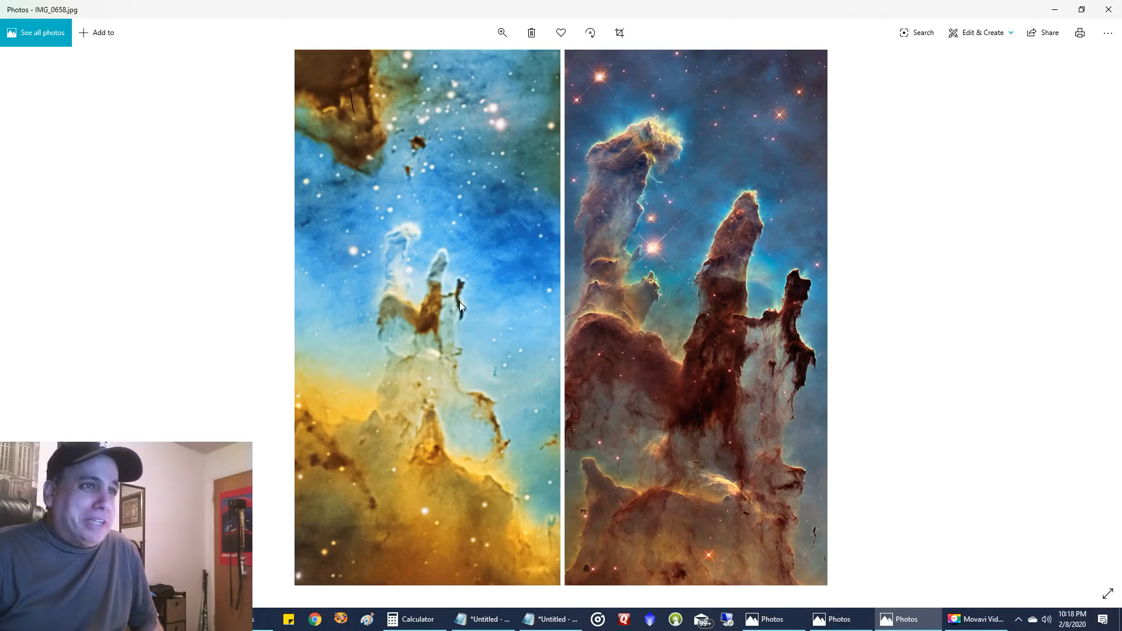
pyautogui.moveTo(451, 304)
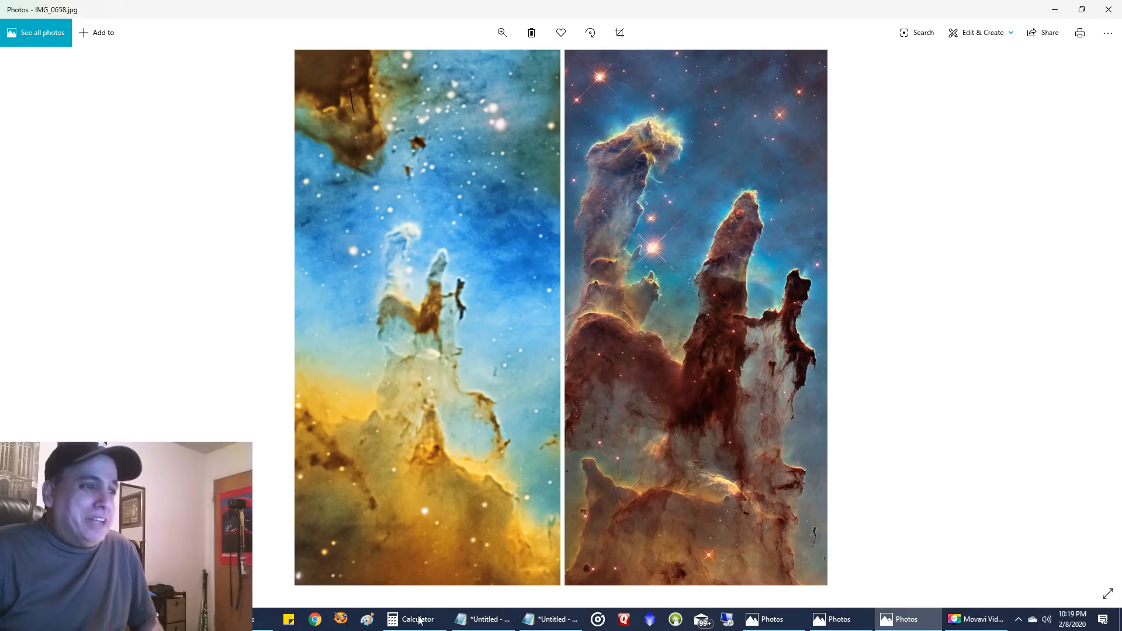
pyautogui.click(418, 619)
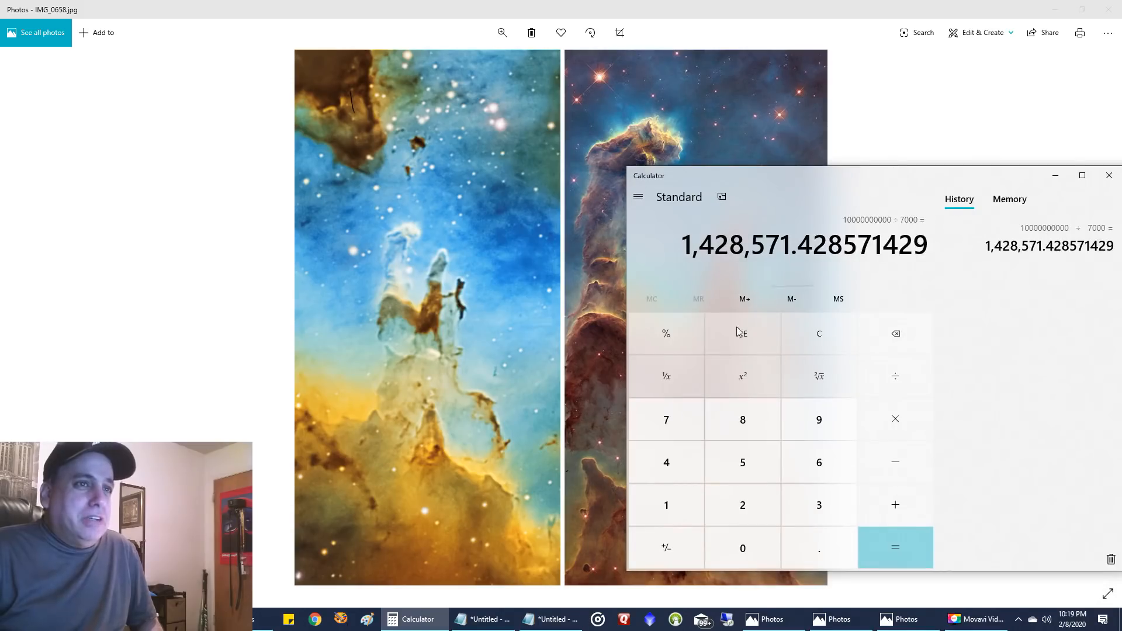
pyautogui.moveTo(723, 118)
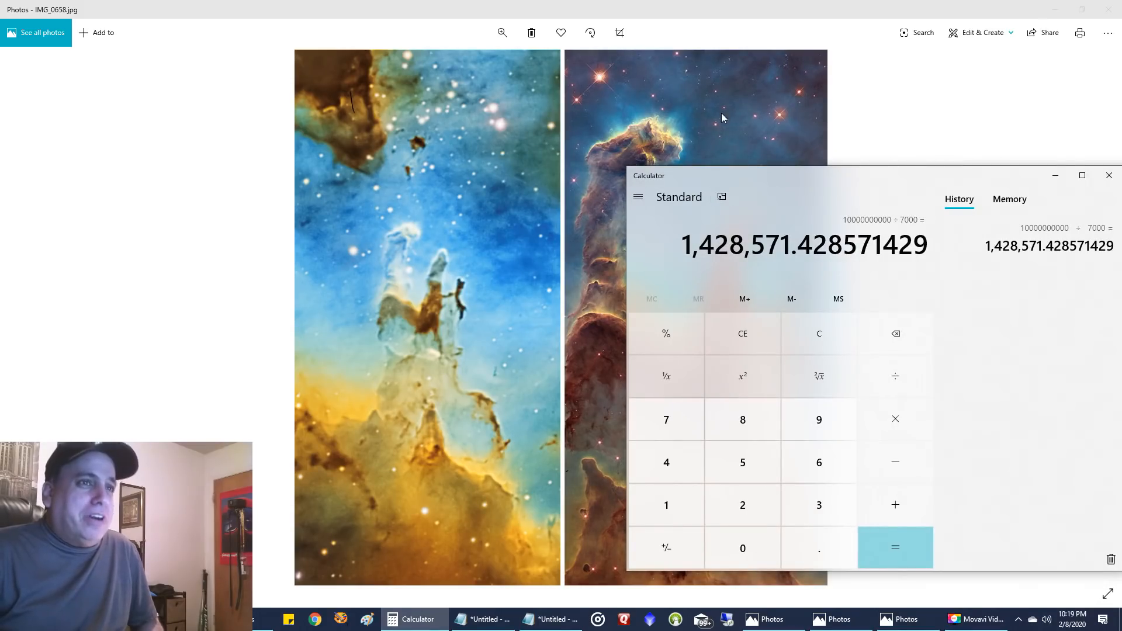
pyautogui.moveTo(683, 14)
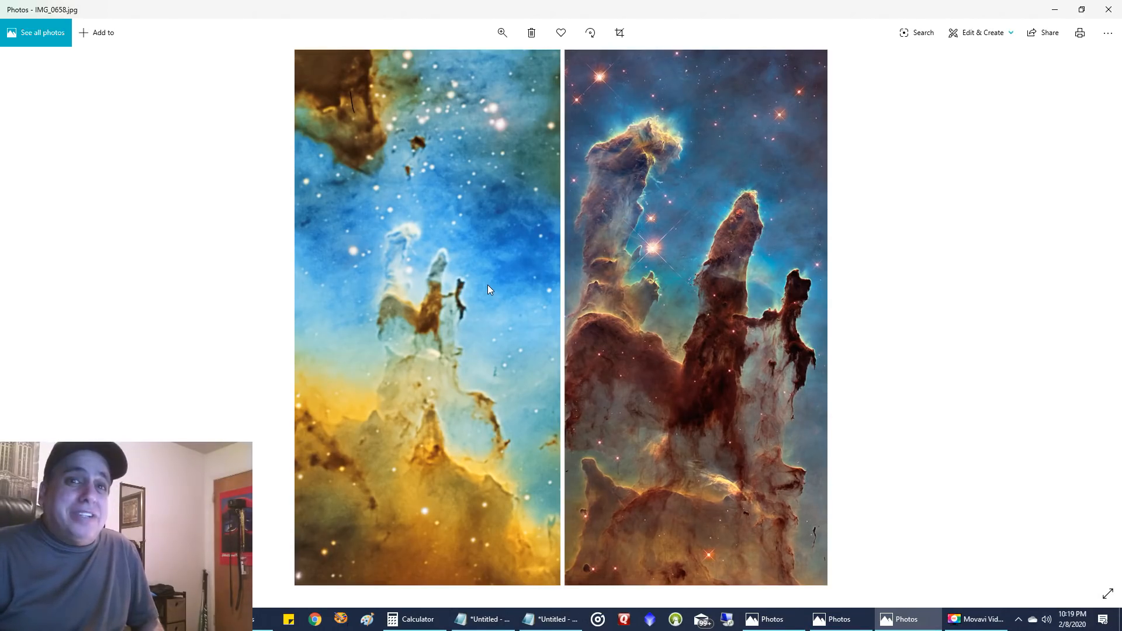
pyautogui.moveTo(466, 280)
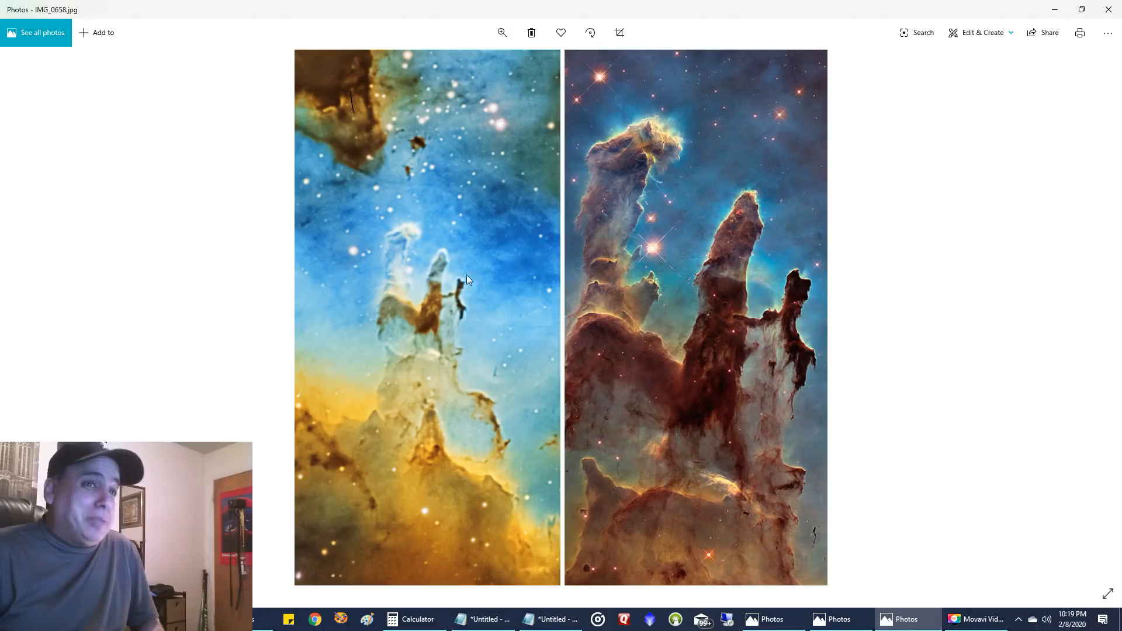
pyautogui.moveTo(421, 281)
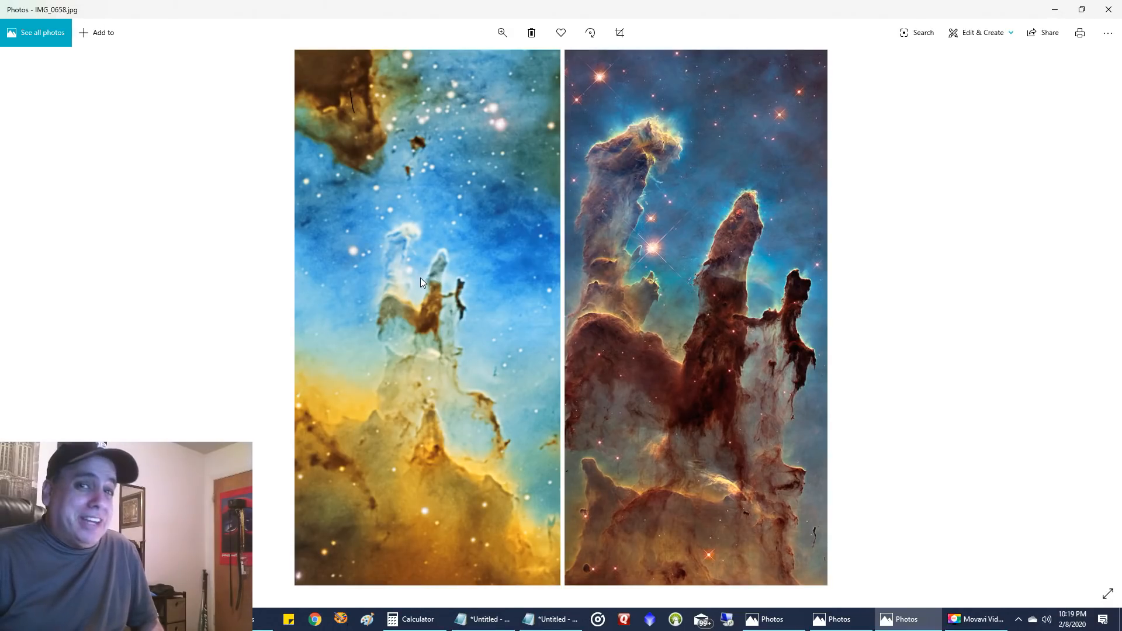